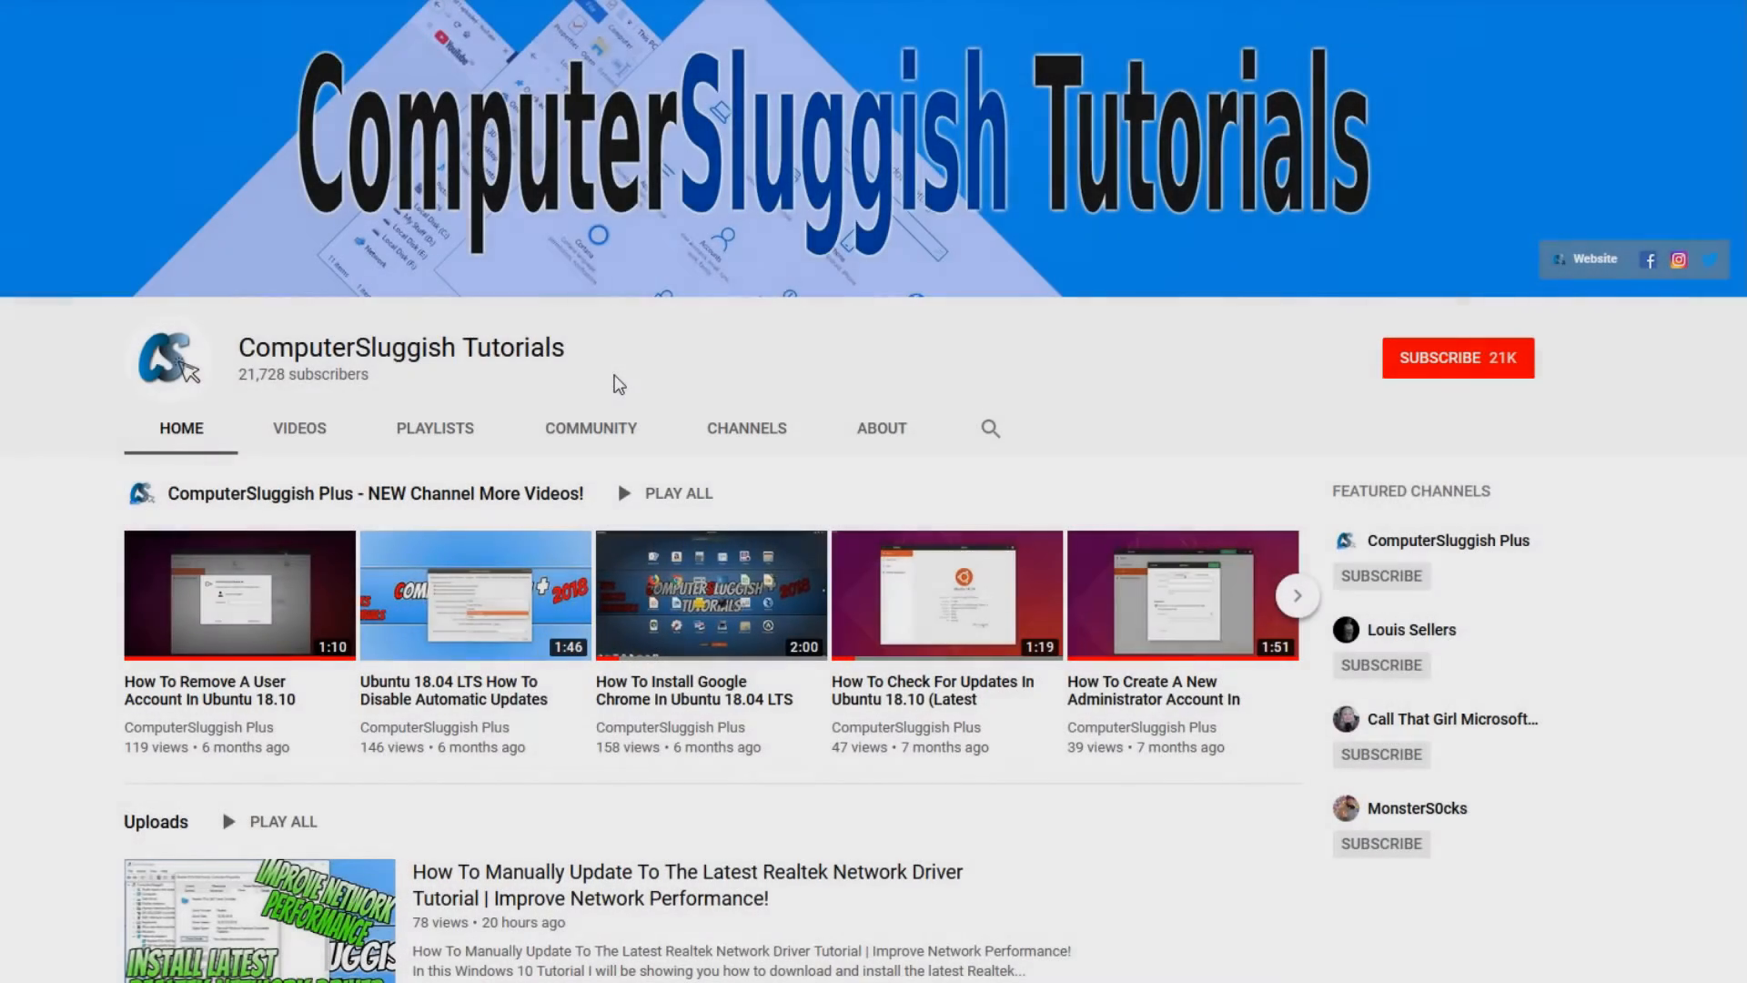
{"action": "mouse_move", "coordinate": [735, 353]}
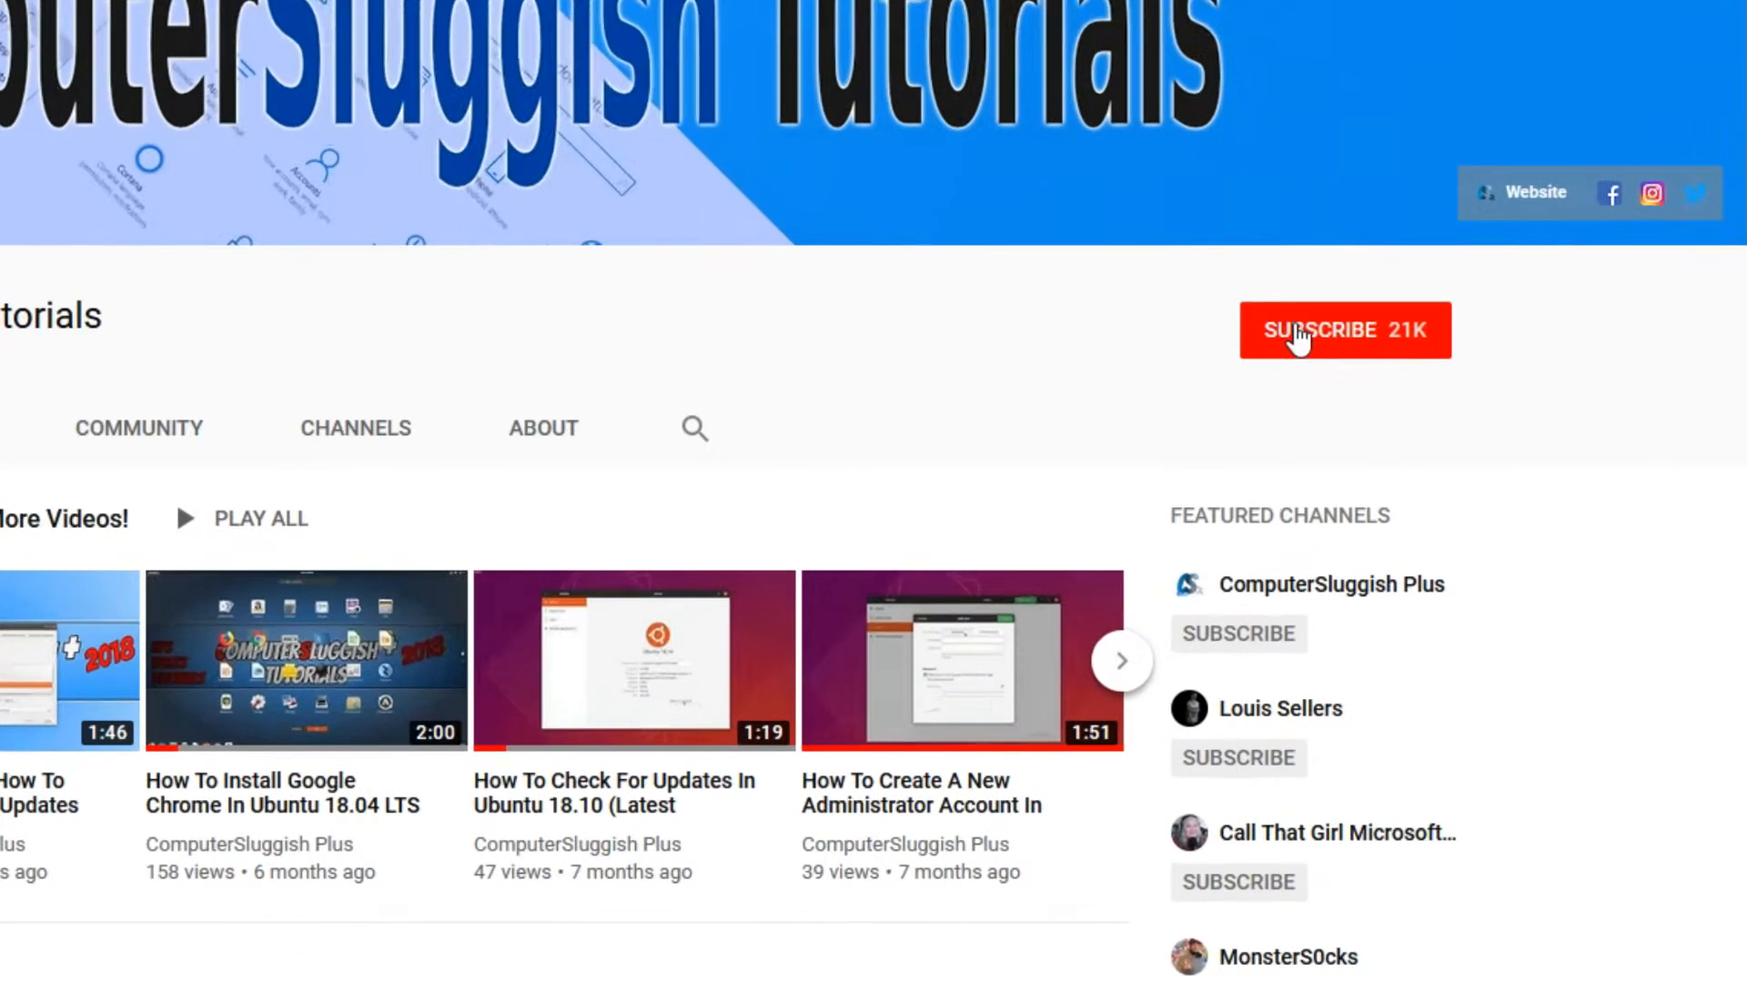
- Go to computersluggish.com from the channel page and scroll through the forum
{"action": "left_click", "coordinate": [1343, 330]}
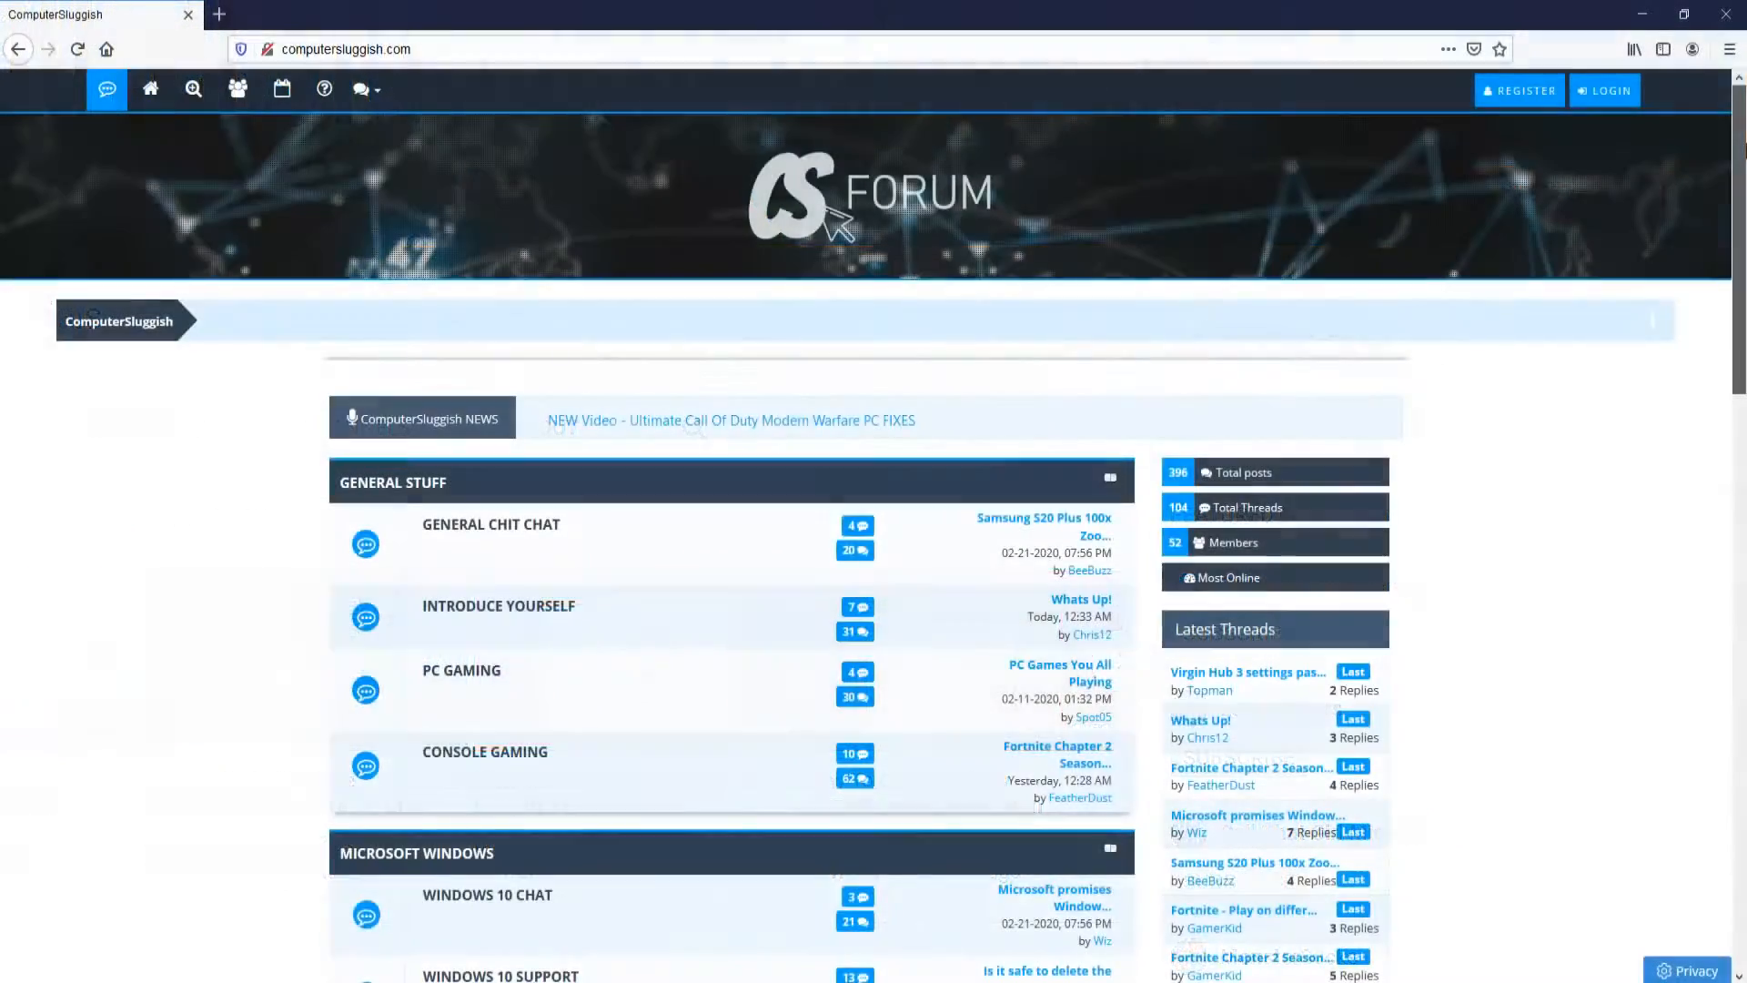
{"action": "scroll", "scroll_direction": "down", "scroll_amount": 3}
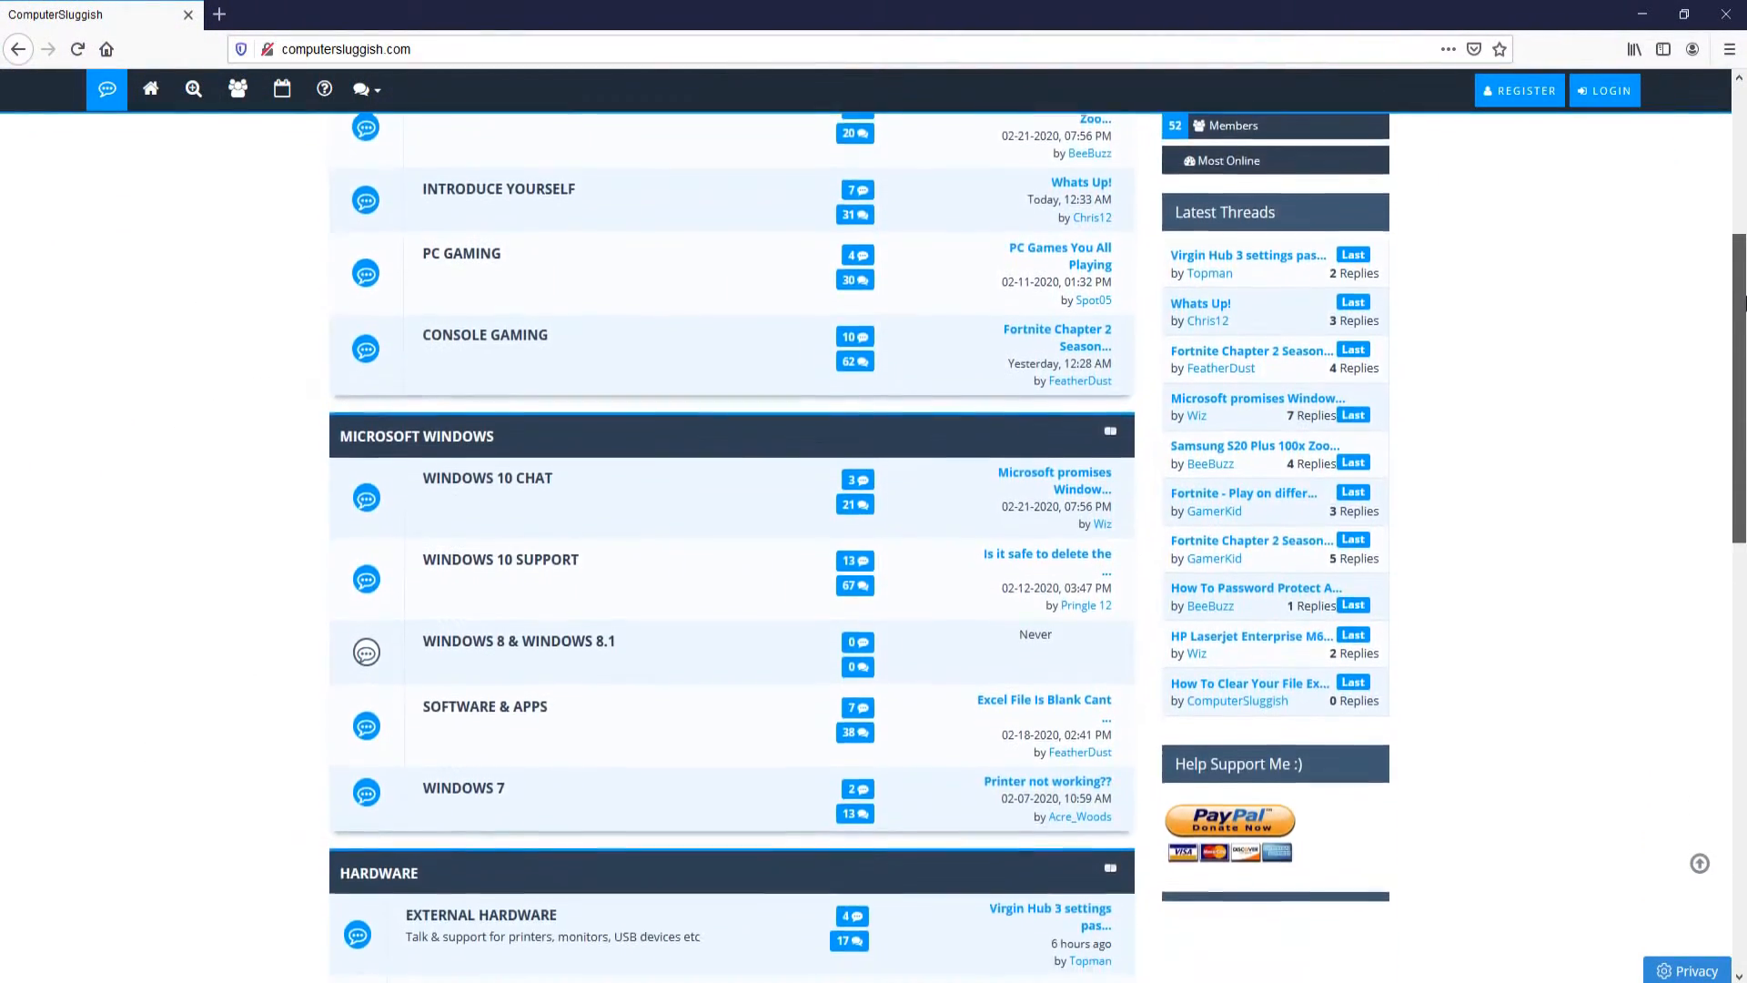
{"action": "scroll", "scroll_direction": "down", "scroll_amount": 3}
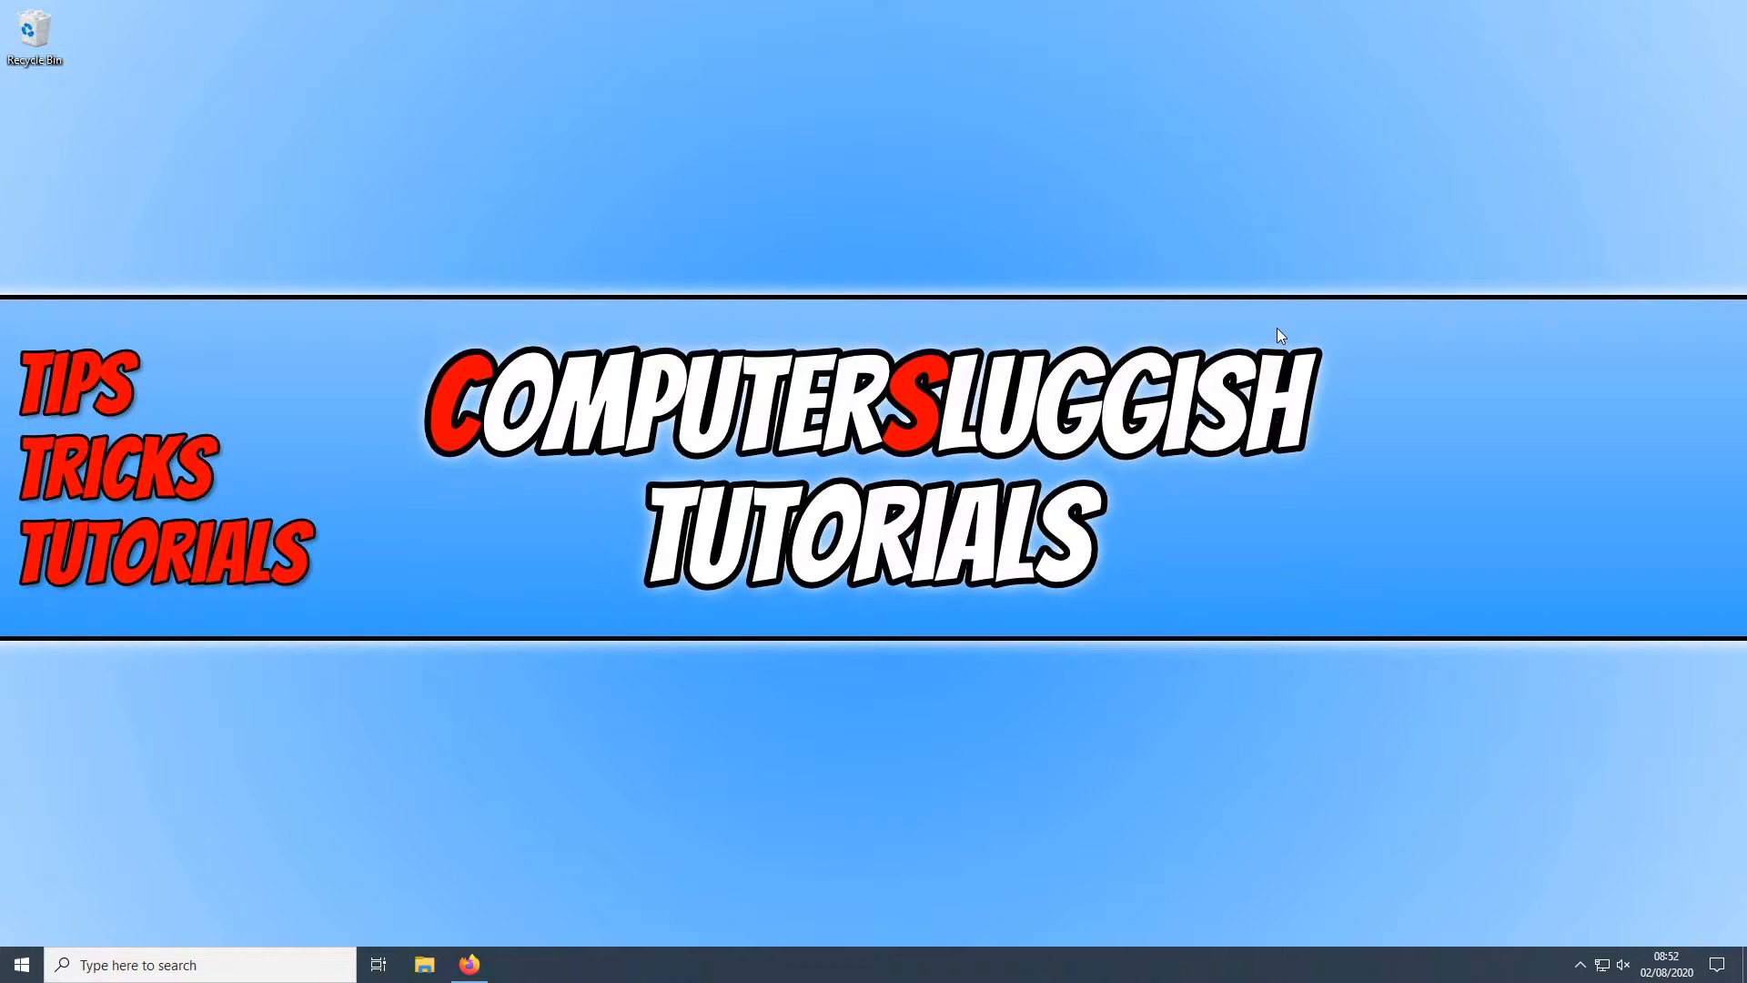
{"action": "mouse_move", "coordinate": [693, 812]}
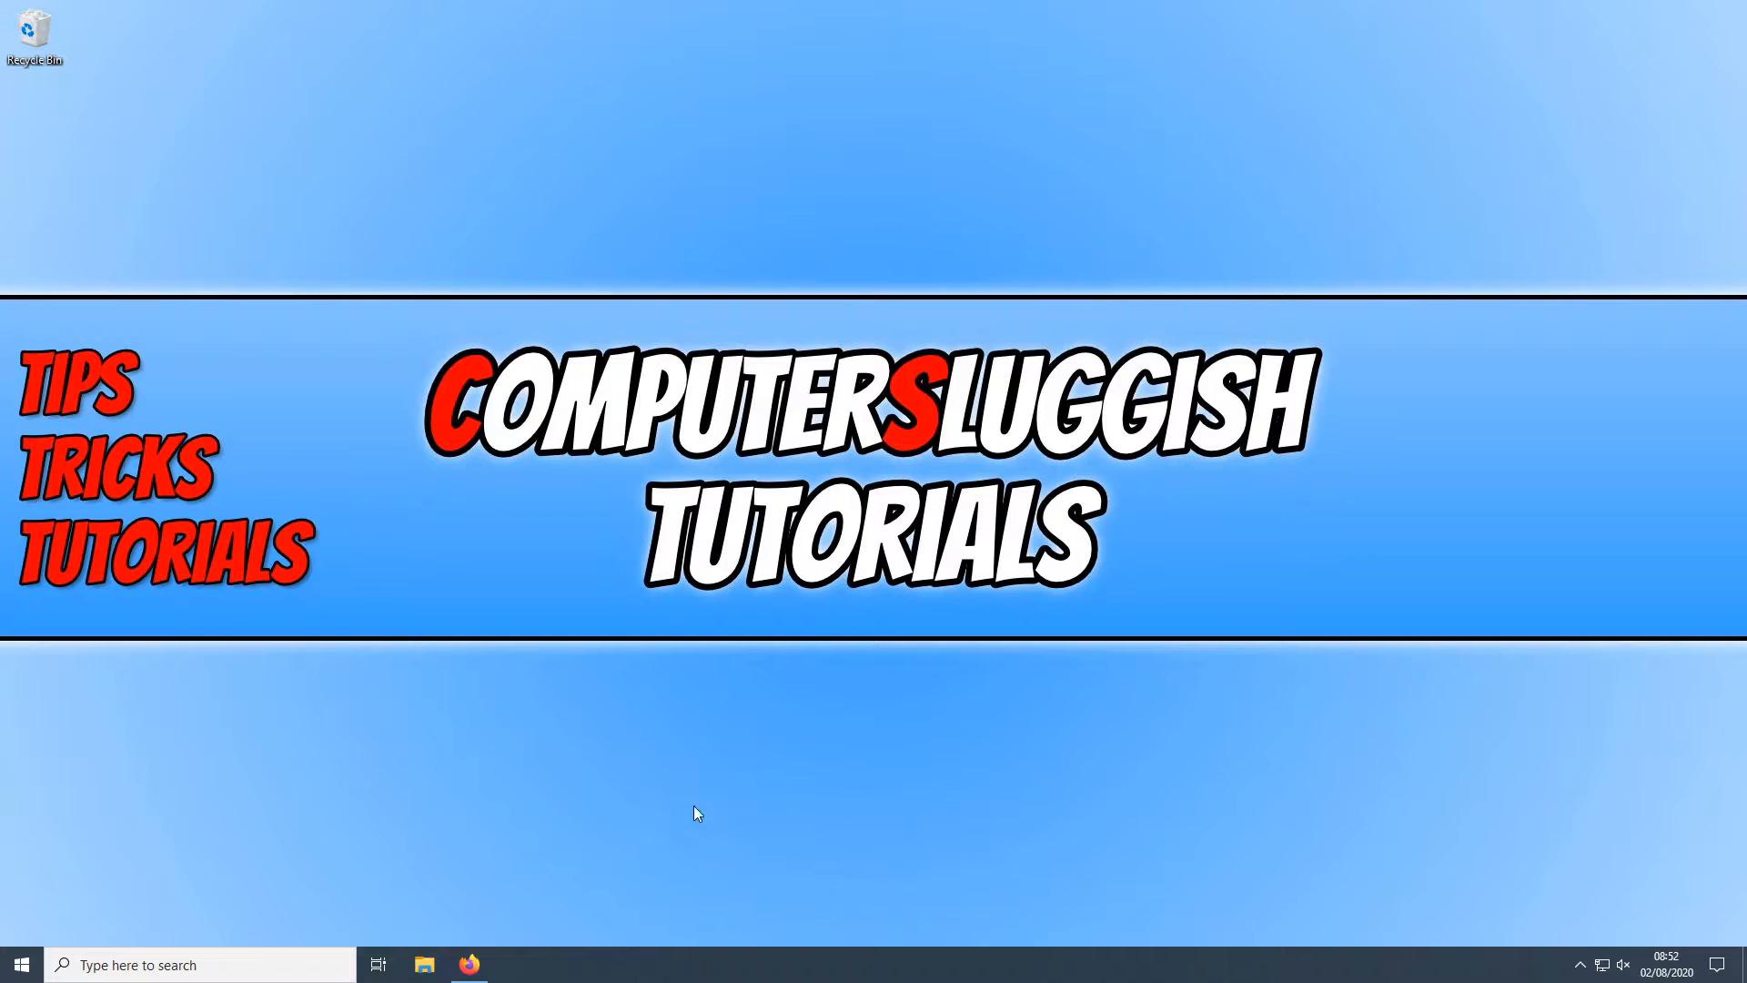
{"action": "left_click", "coordinate": [467, 964]}
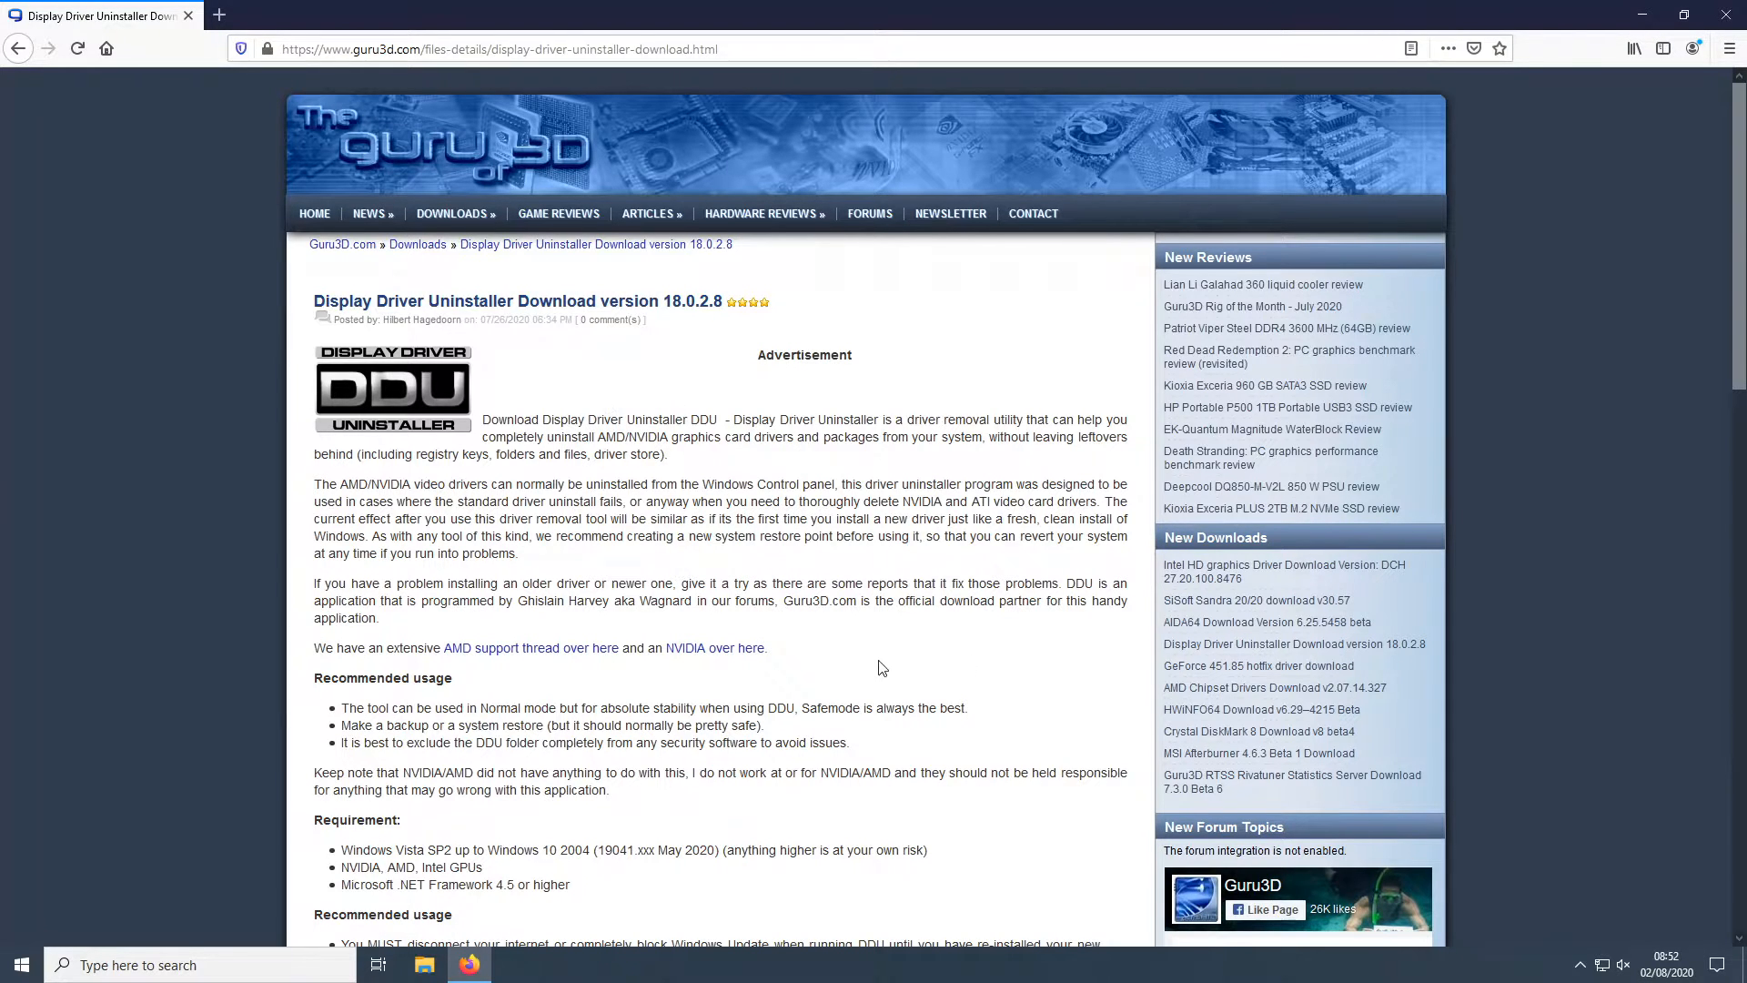
{"action": "scroll", "scroll_direction": "down", "scroll_amount": 3}
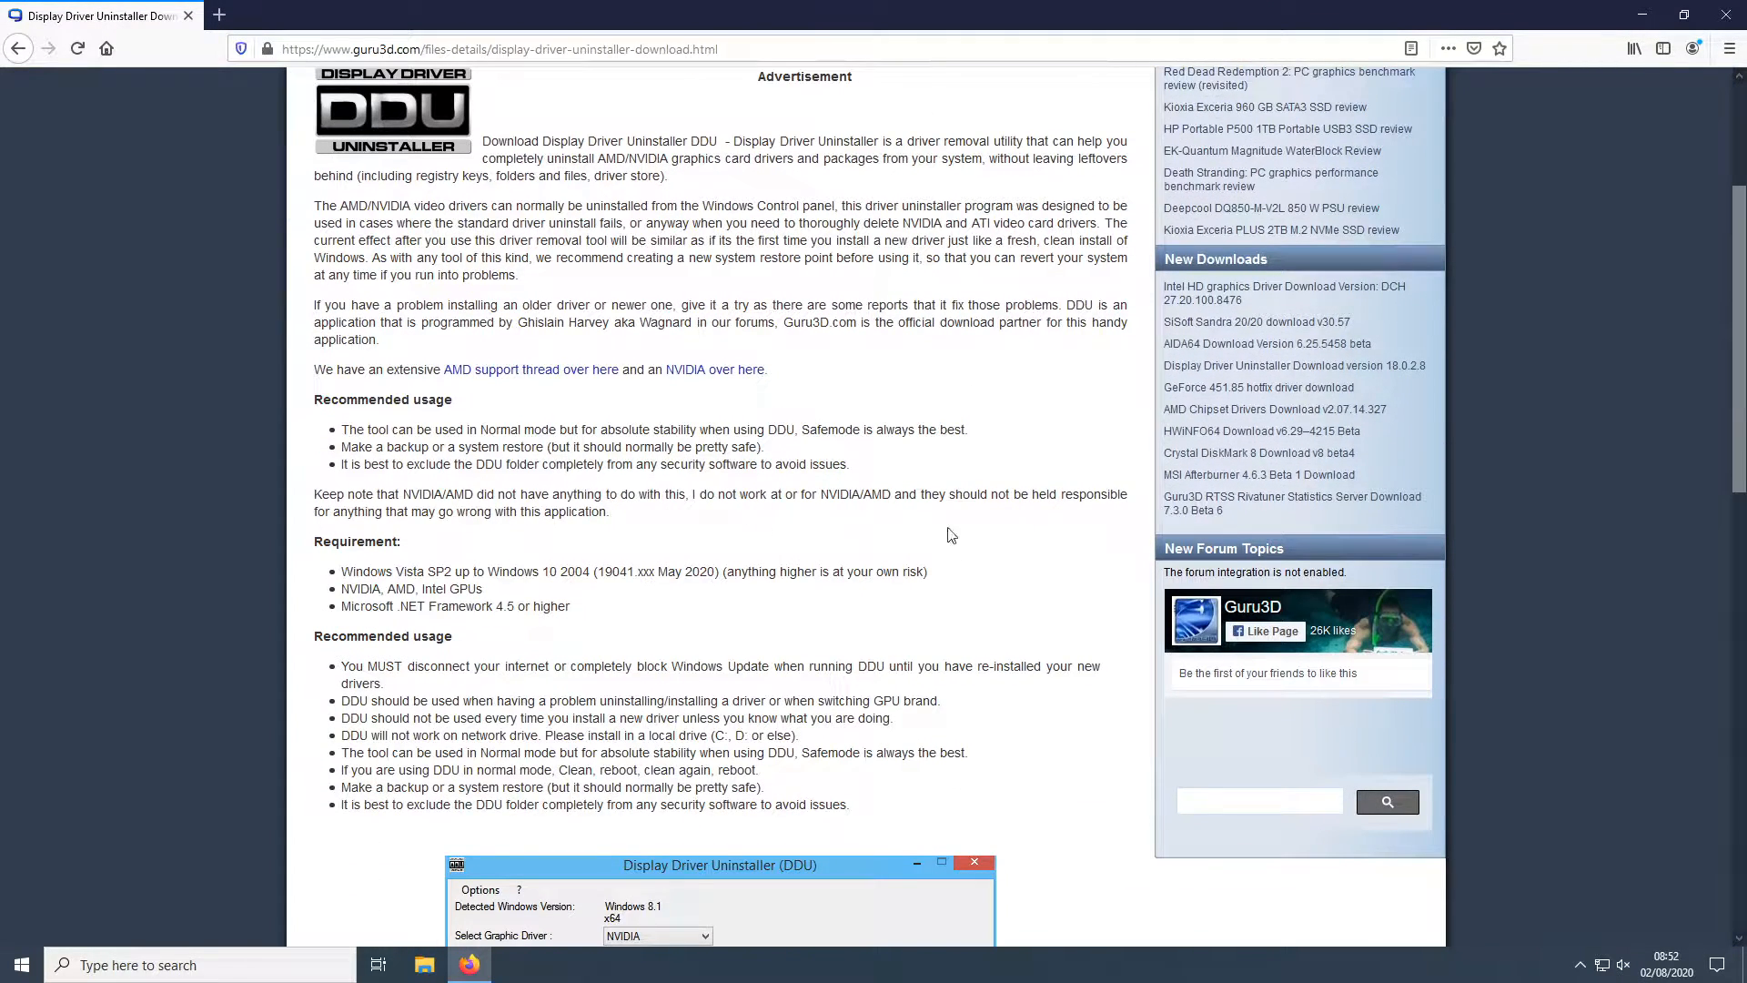
{"action": "scroll", "scroll_direction": "down", "scroll_amount": 3}
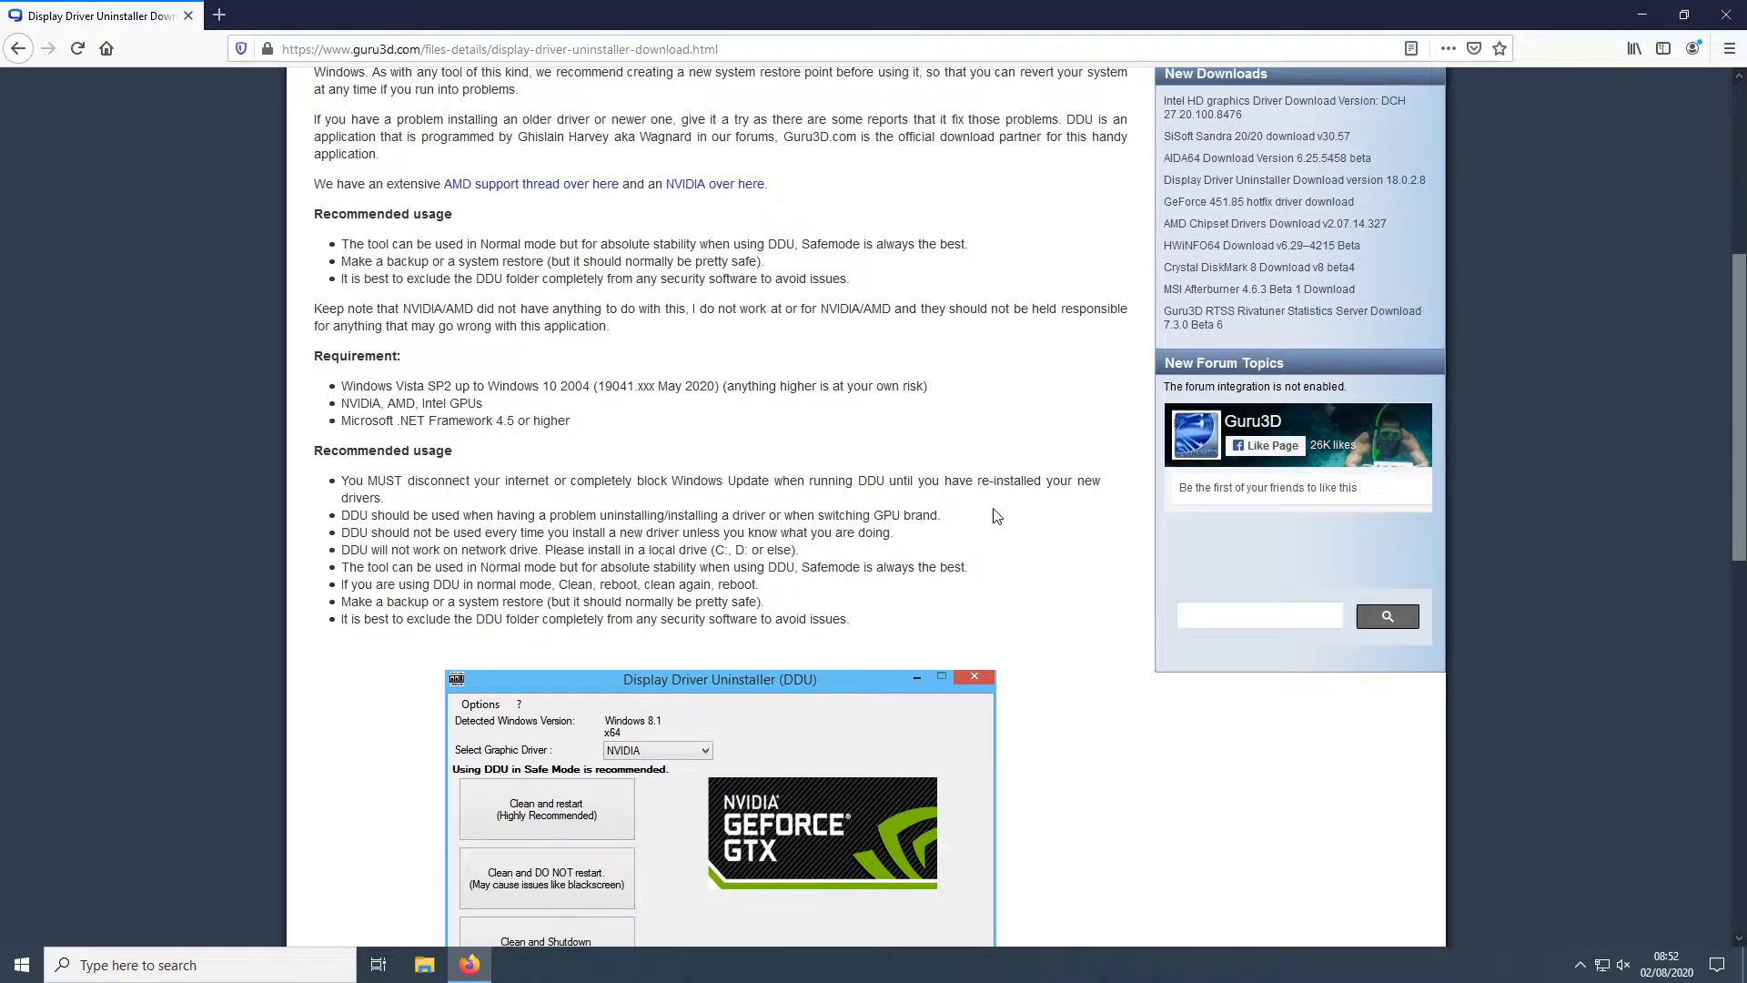
{"action": "scroll", "scroll_direction": "down", "scroll_amount": 3}
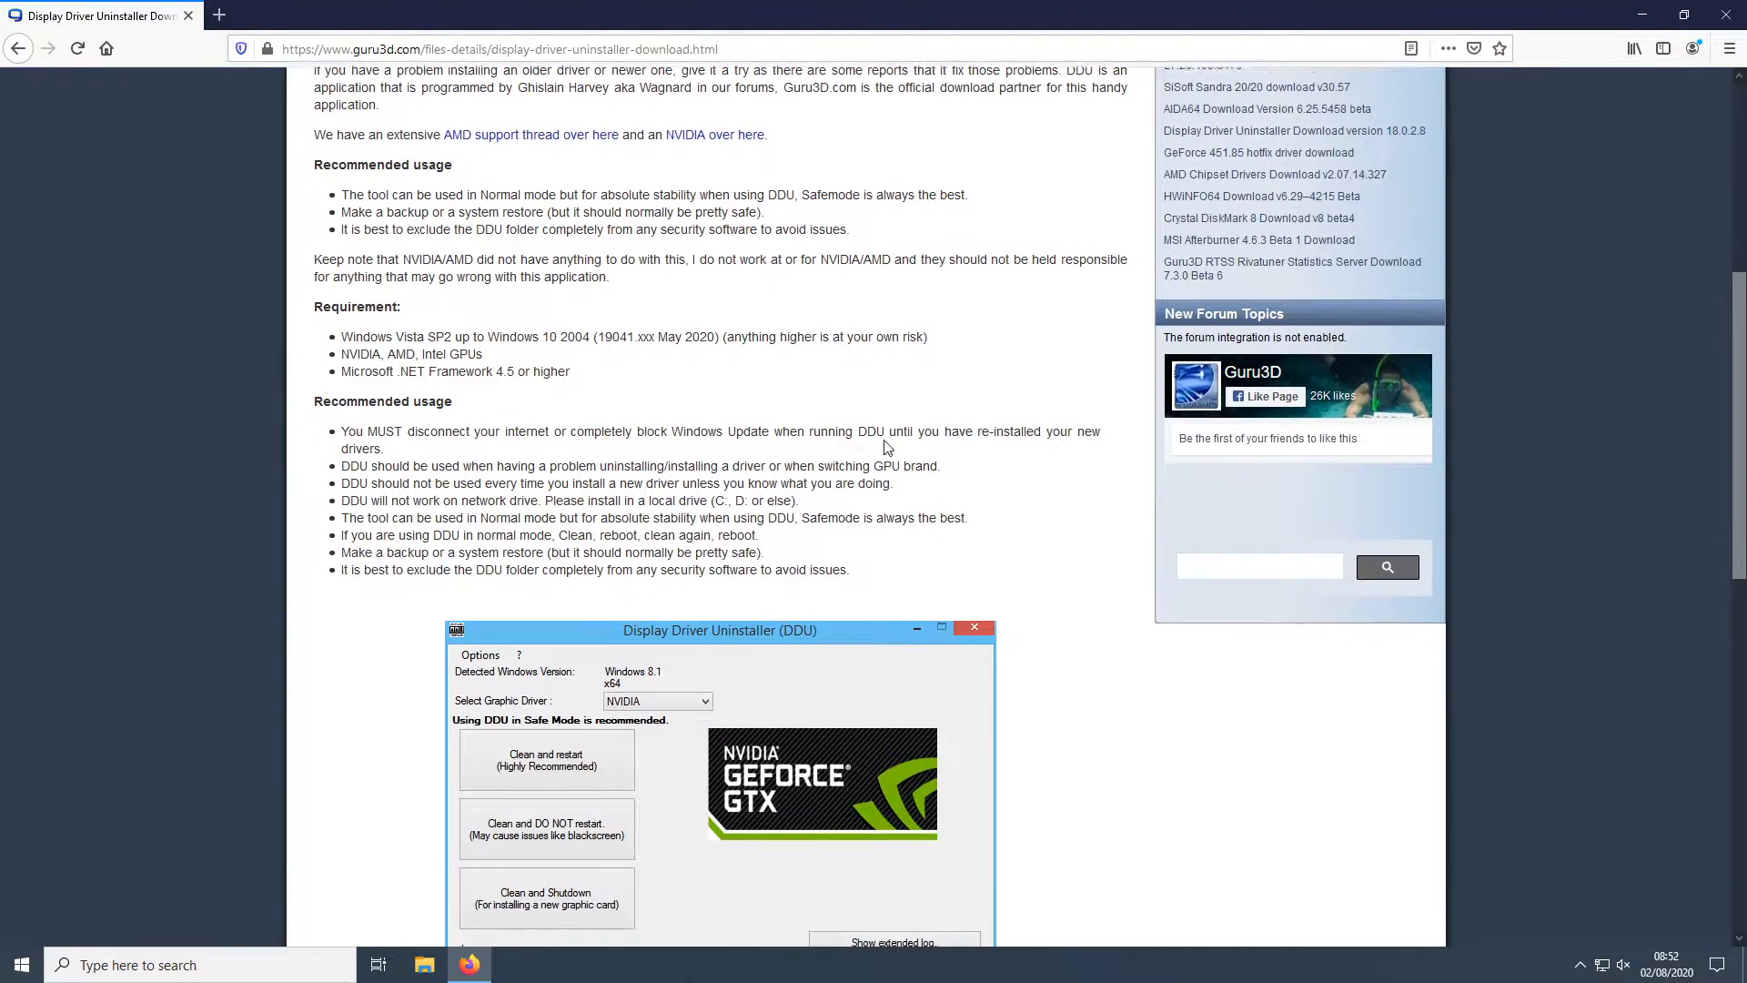
{"action": "scroll", "scroll_direction": "down", "scroll_amount": 3}
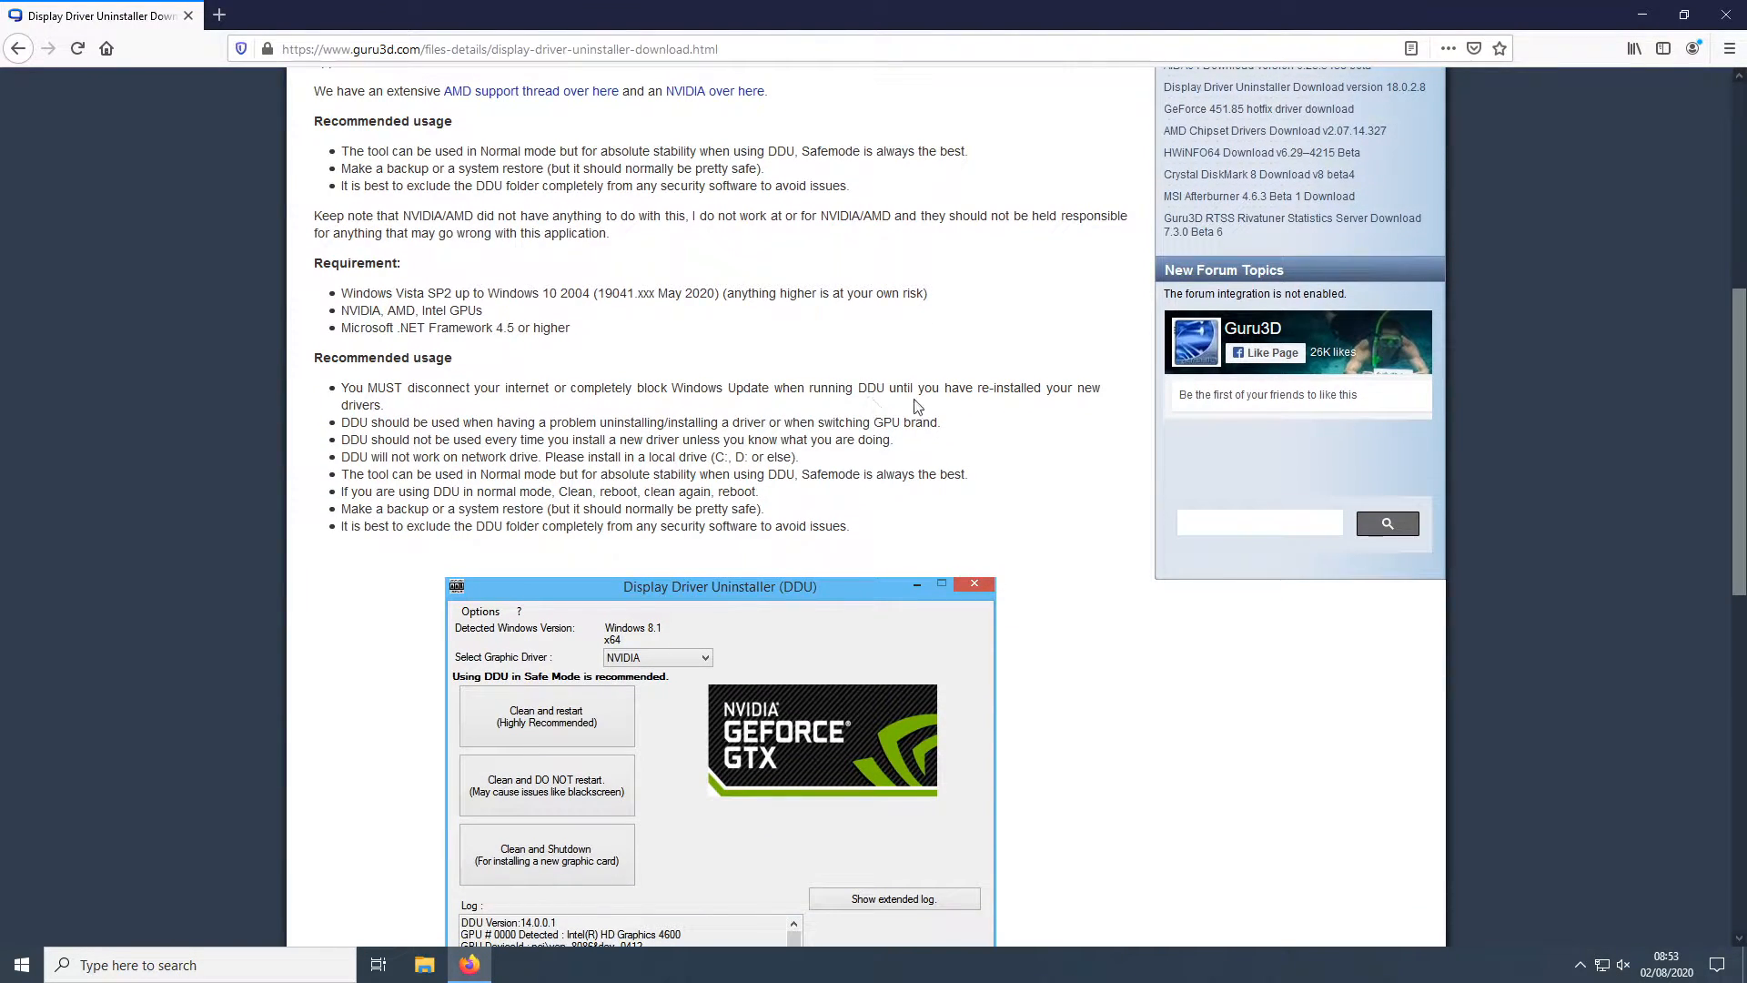
{"action": "mouse_move", "coordinate": [899, 495]}
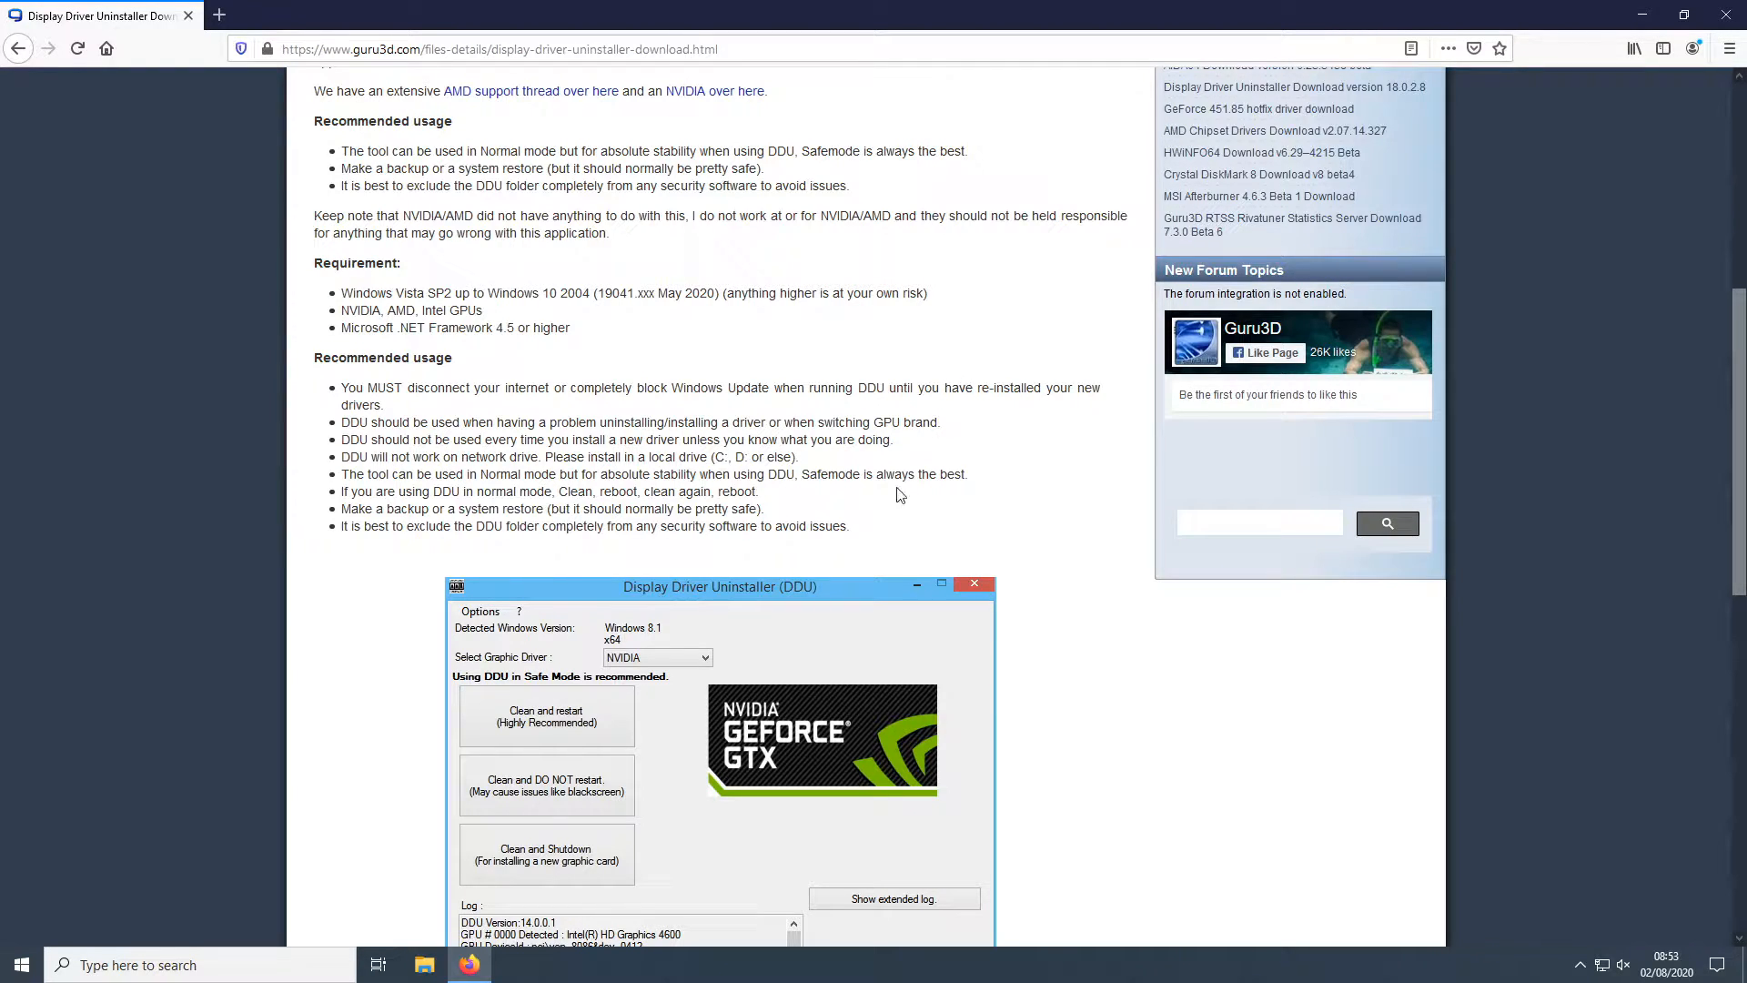
{"action": "scroll", "scroll_direction": "down", "scroll_amount": 3}
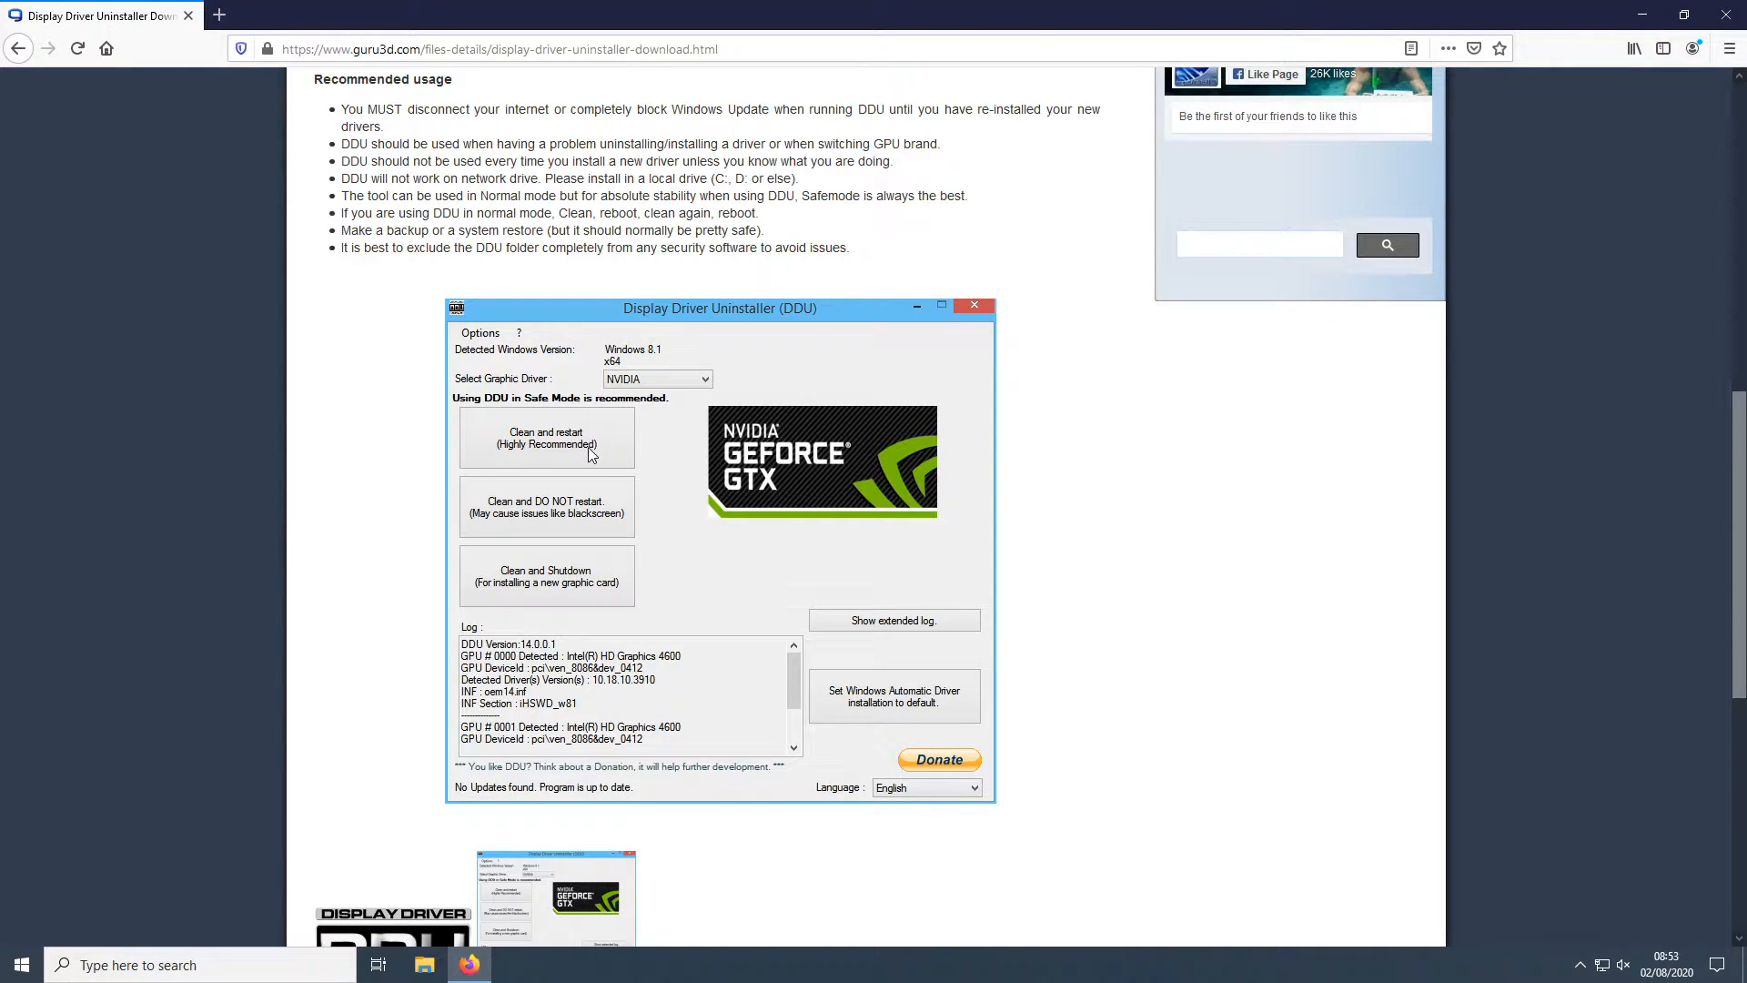
{"action": "mouse_move", "coordinate": [562, 530]}
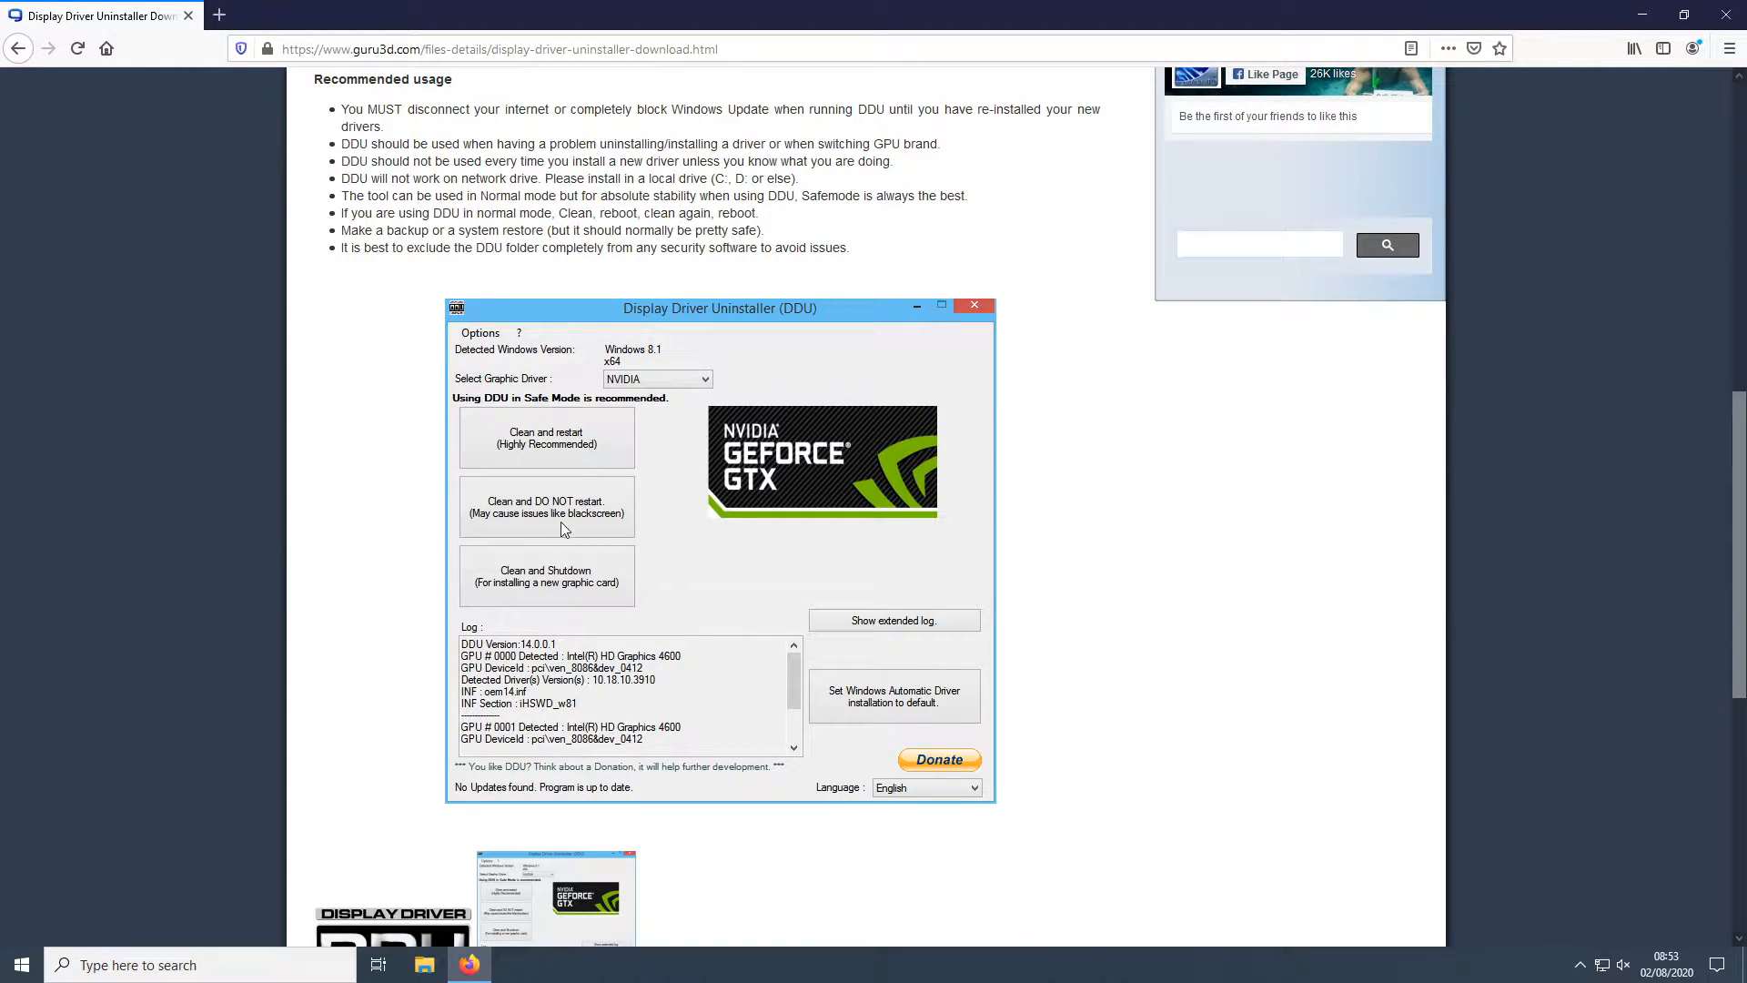
{"action": "mouse_move", "coordinate": [537, 635]}
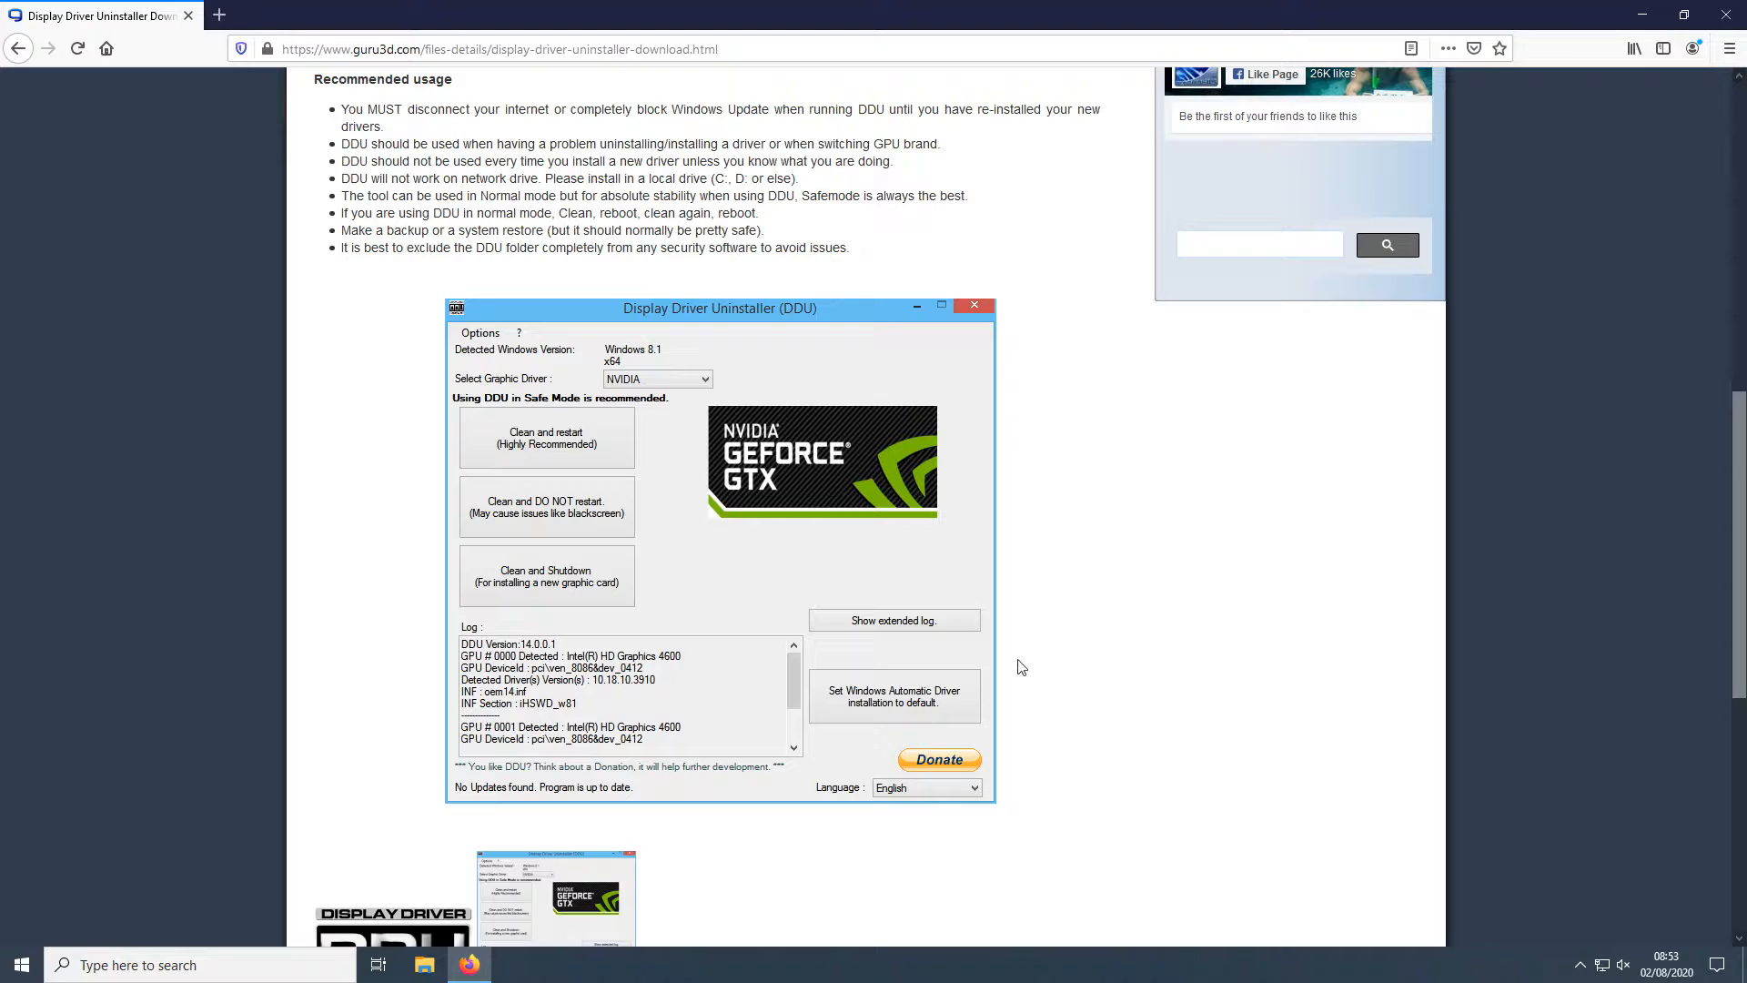
{"action": "mouse_move", "coordinate": [1004, 480]}
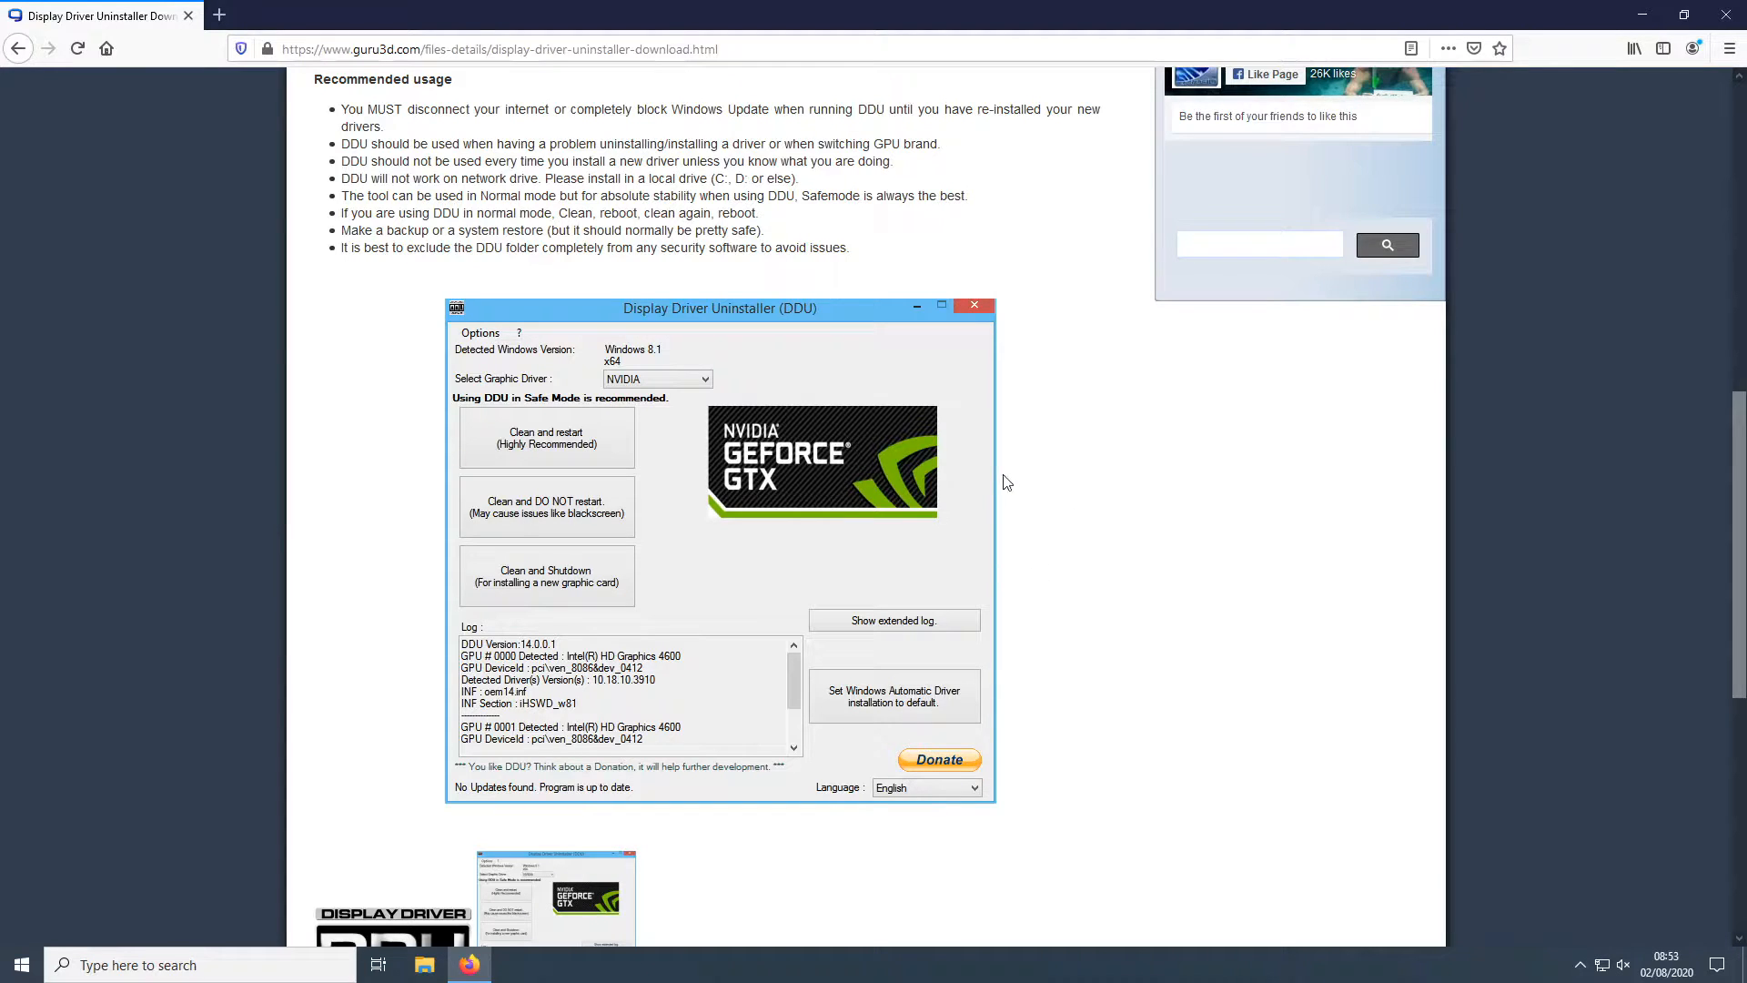
{"action": "mouse_move", "coordinate": [1149, 478]}
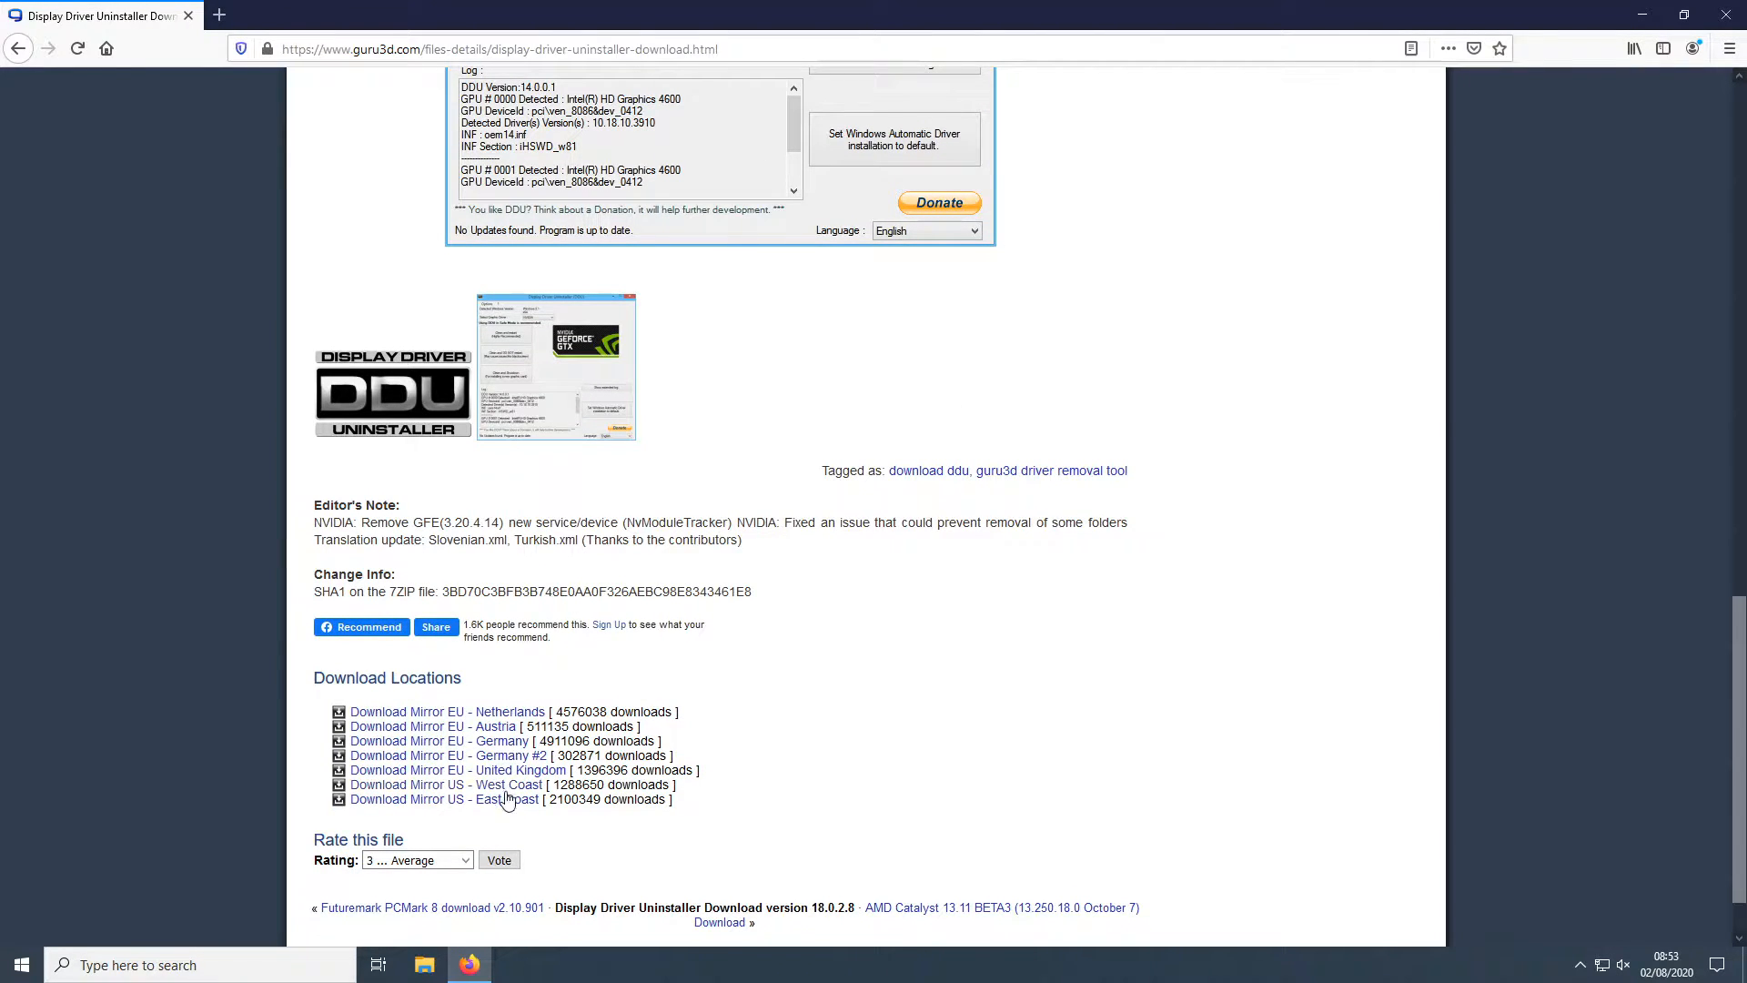
{"action": "mouse_move", "coordinate": [561, 781]}
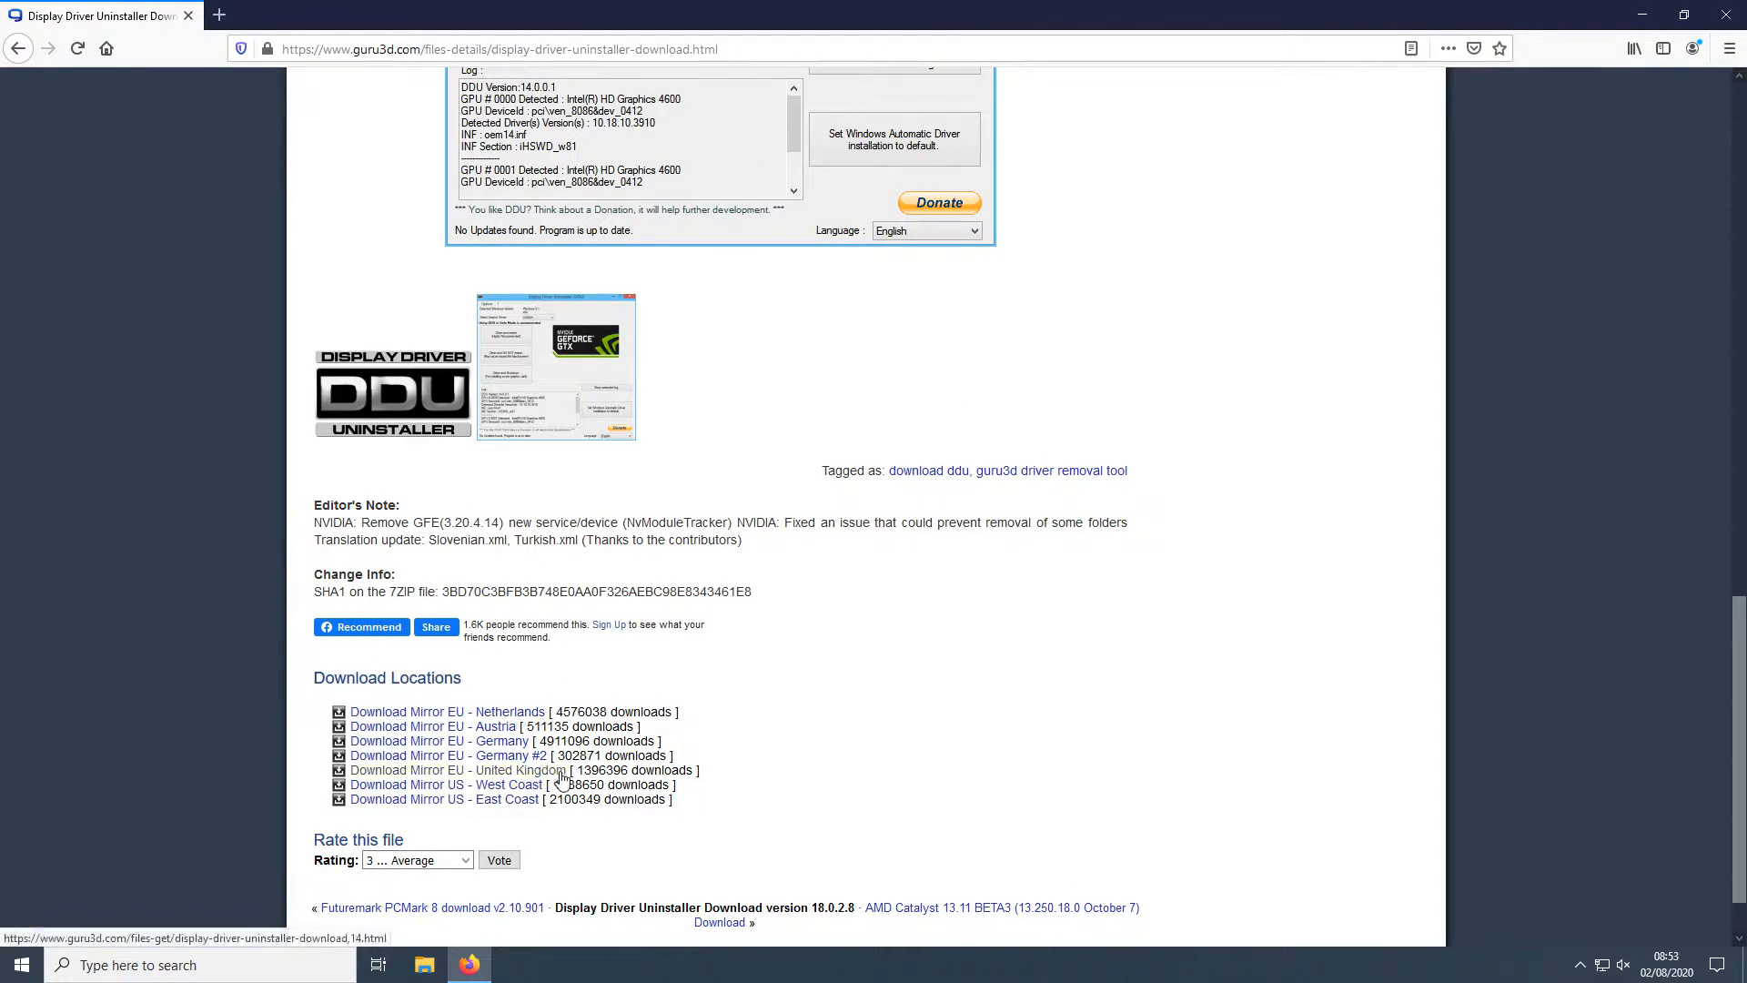
- Download the DDU zip from the US West Coast mirror and show it in the Downloads folder
{"action": "left_click", "coordinate": [446, 784]}
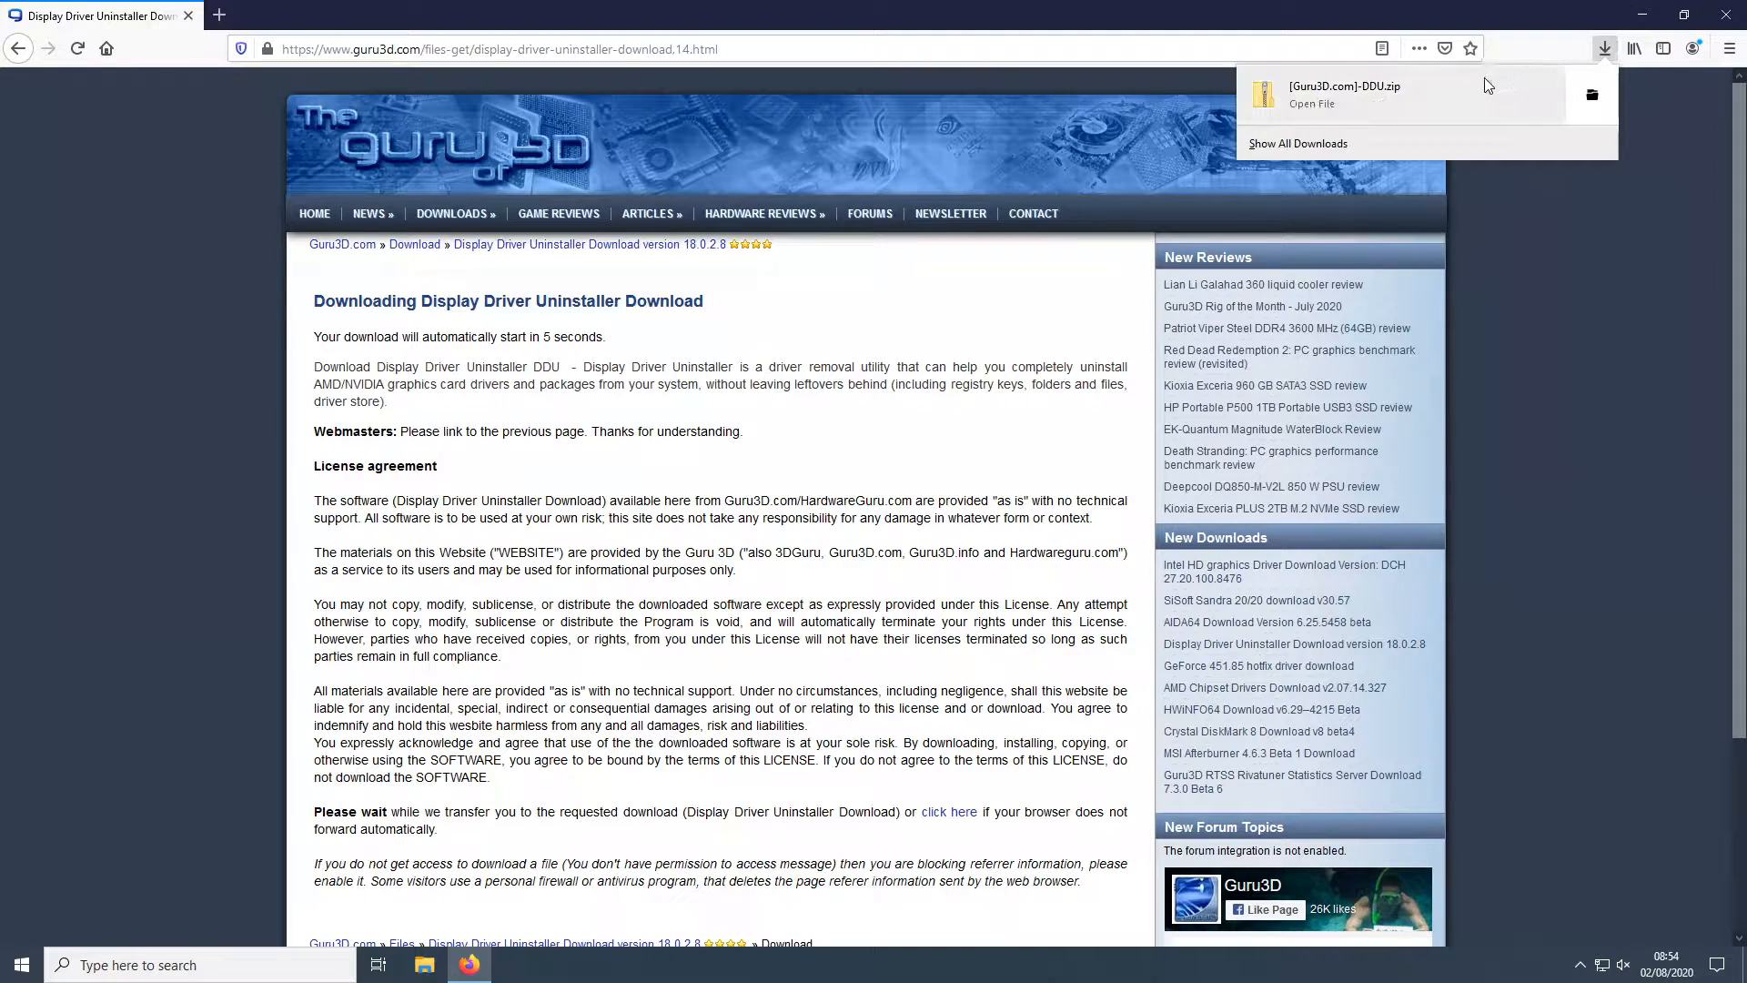
{"action": "left_click", "coordinate": [1313, 104]}
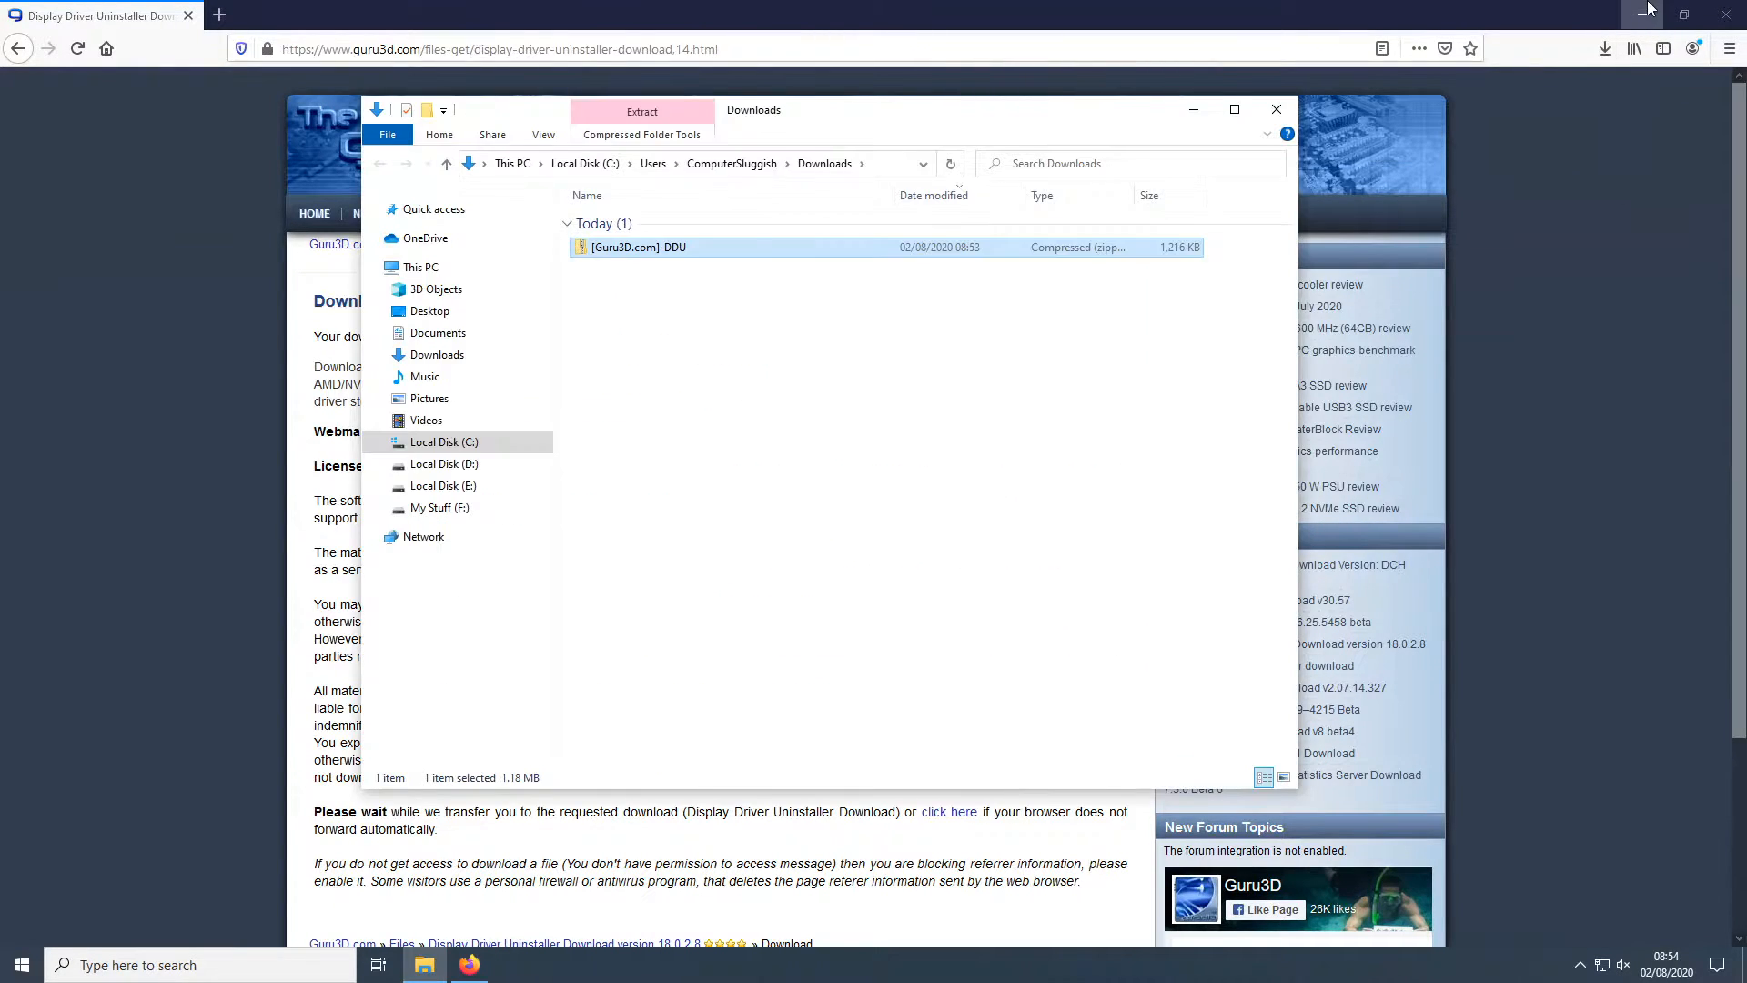
- Extract the [Guru3D.com]-DDU zip into the suggested Downloads folder
{"action": "right_click", "coordinate": [637, 246]}
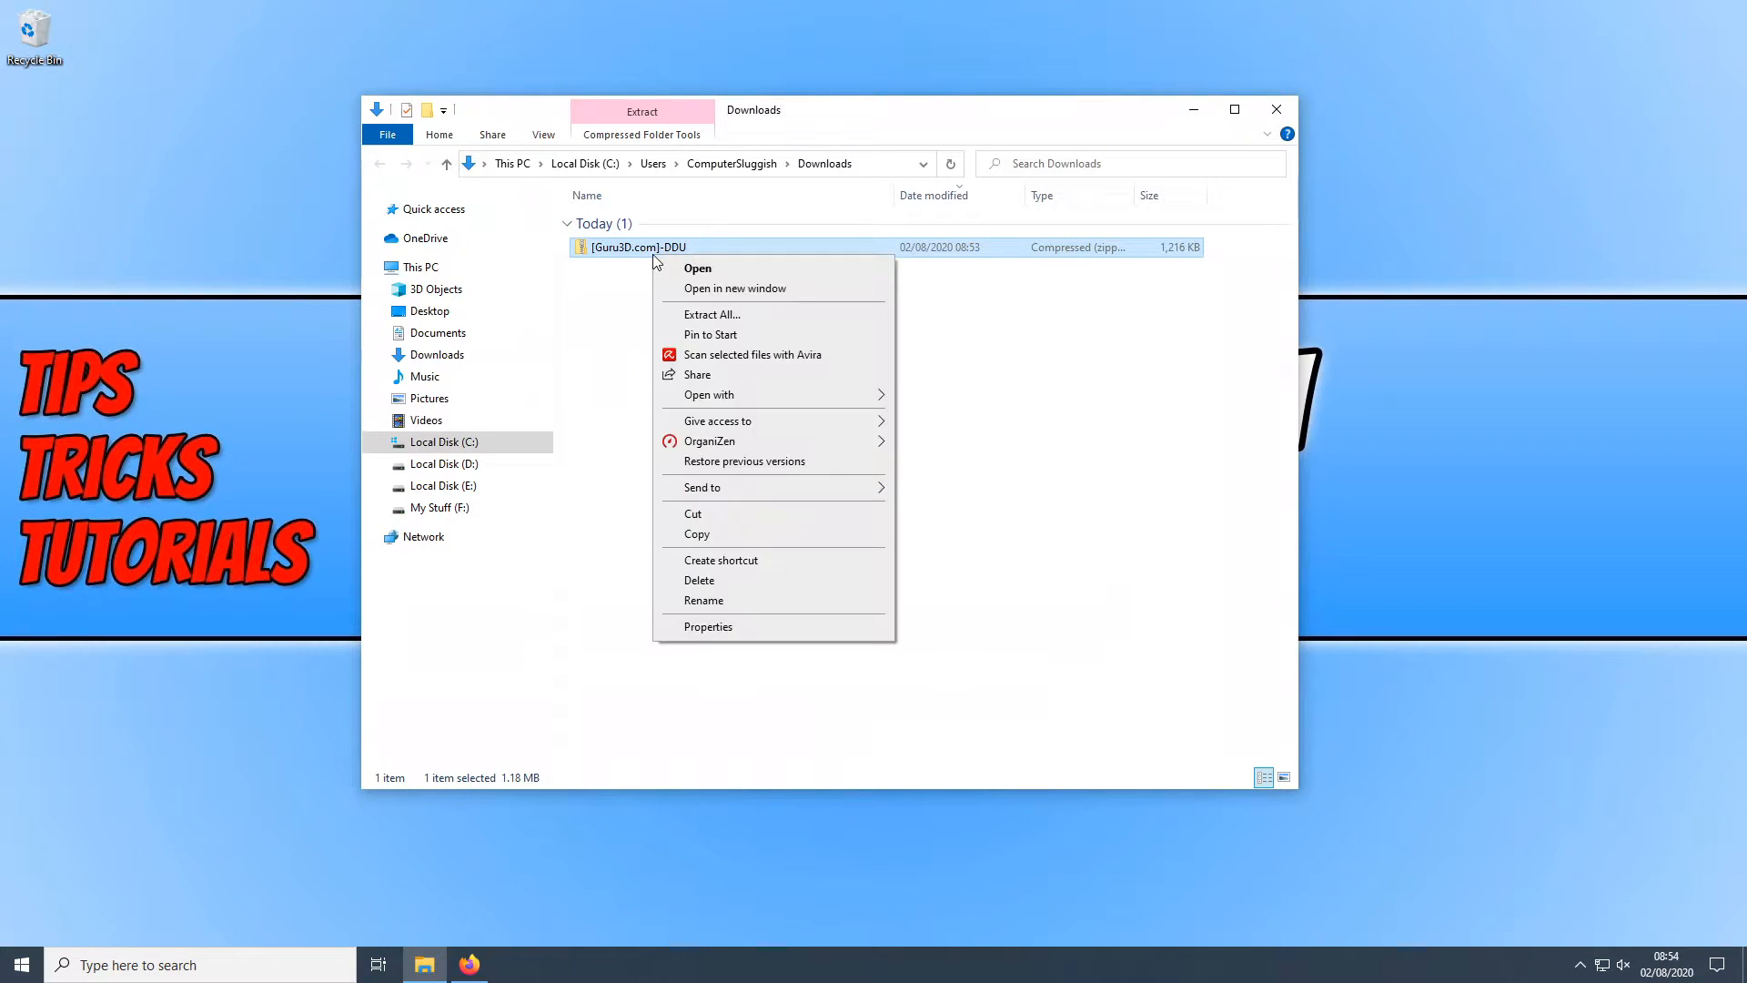
{"action": "mouse_move", "coordinate": [741, 320]}
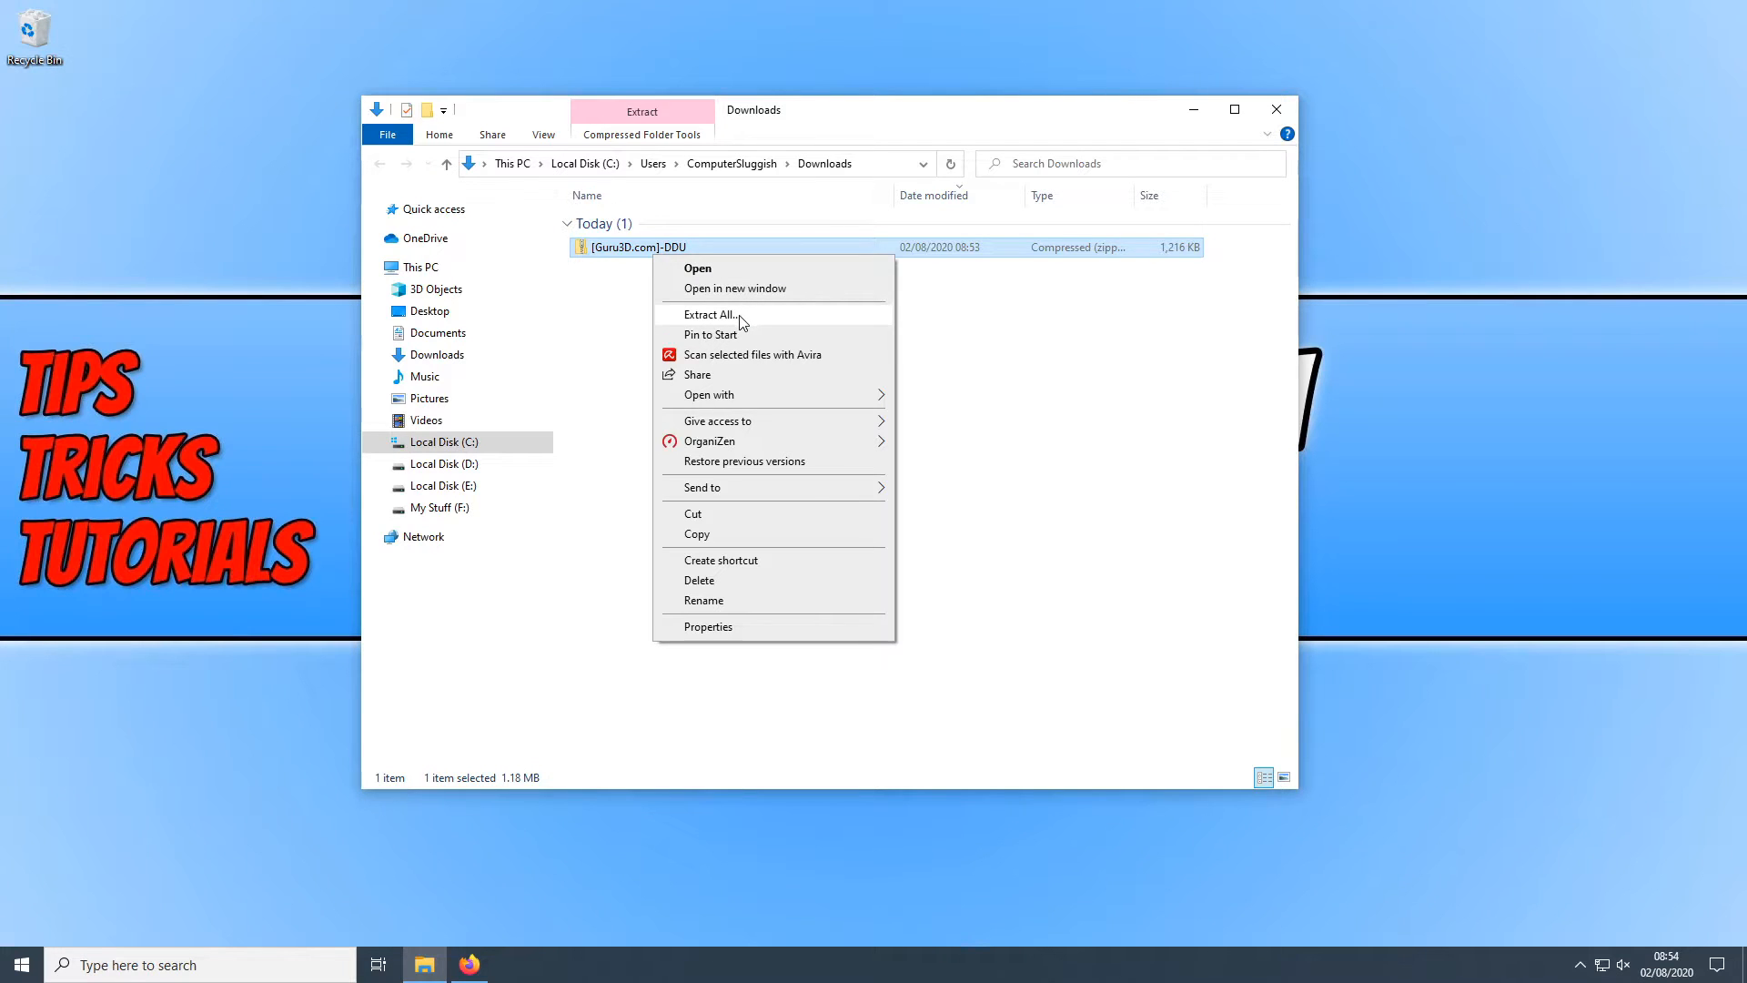
{"action": "left_click", "coordinate": [710, 315]}
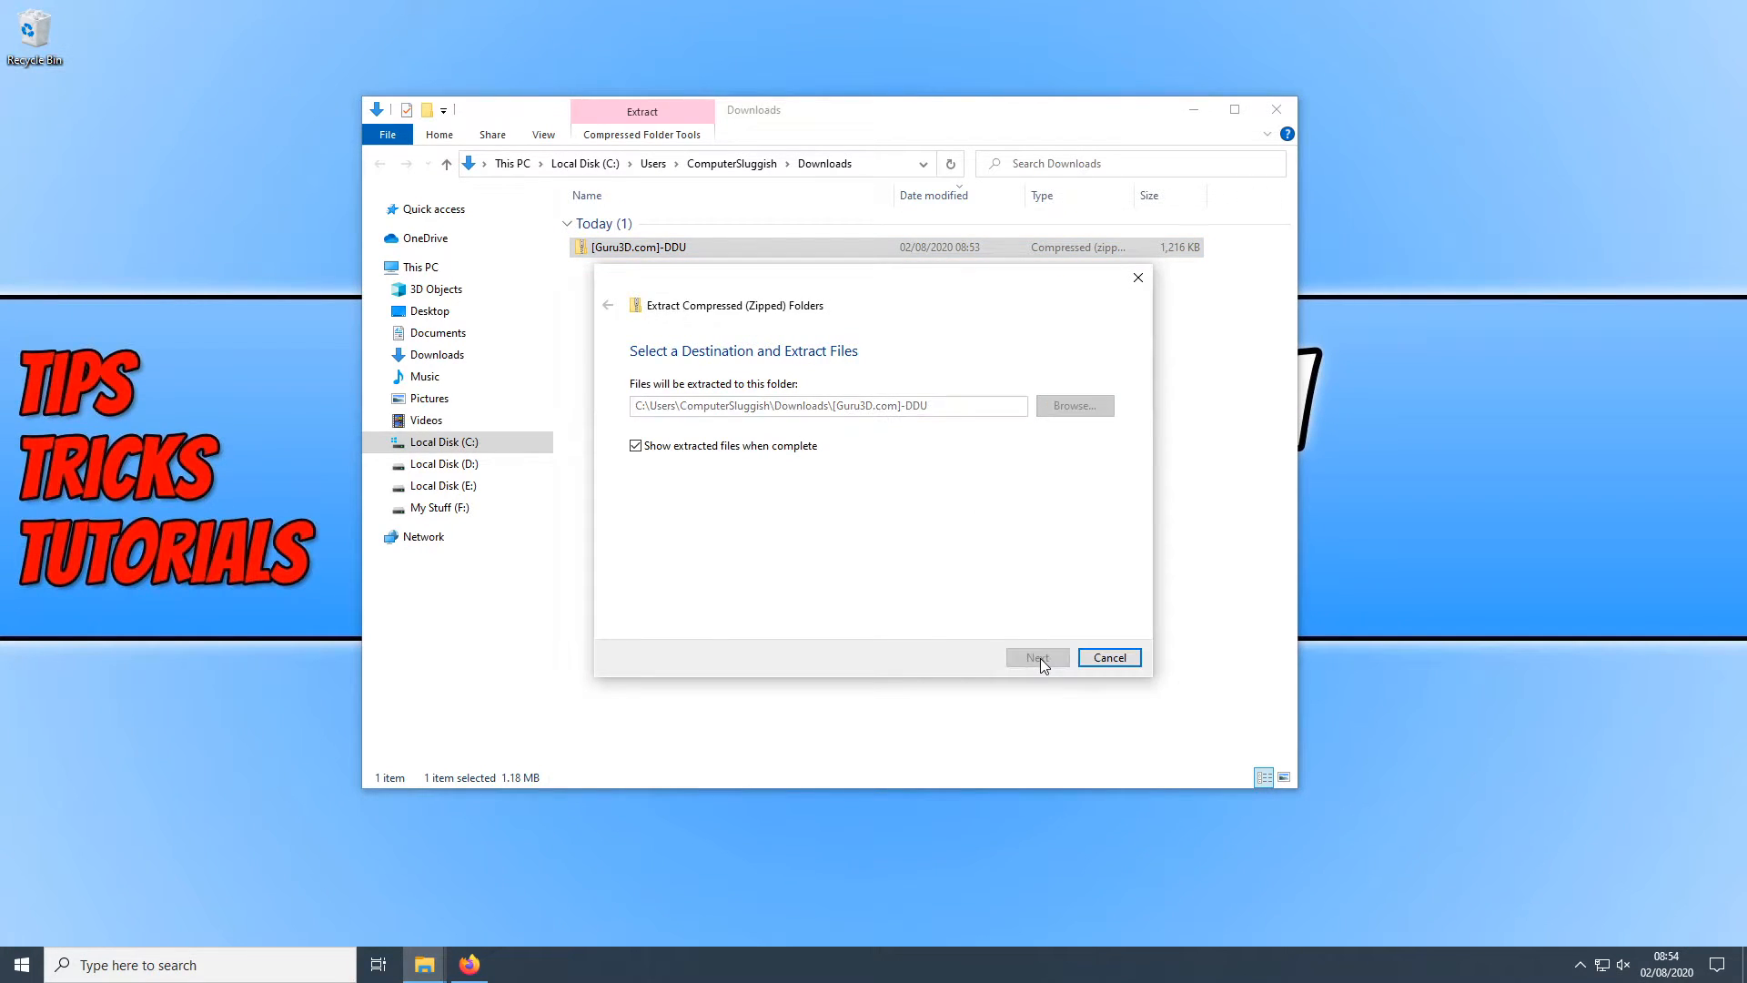
{"action": "left_click", "coordinate": [1035, 657]}
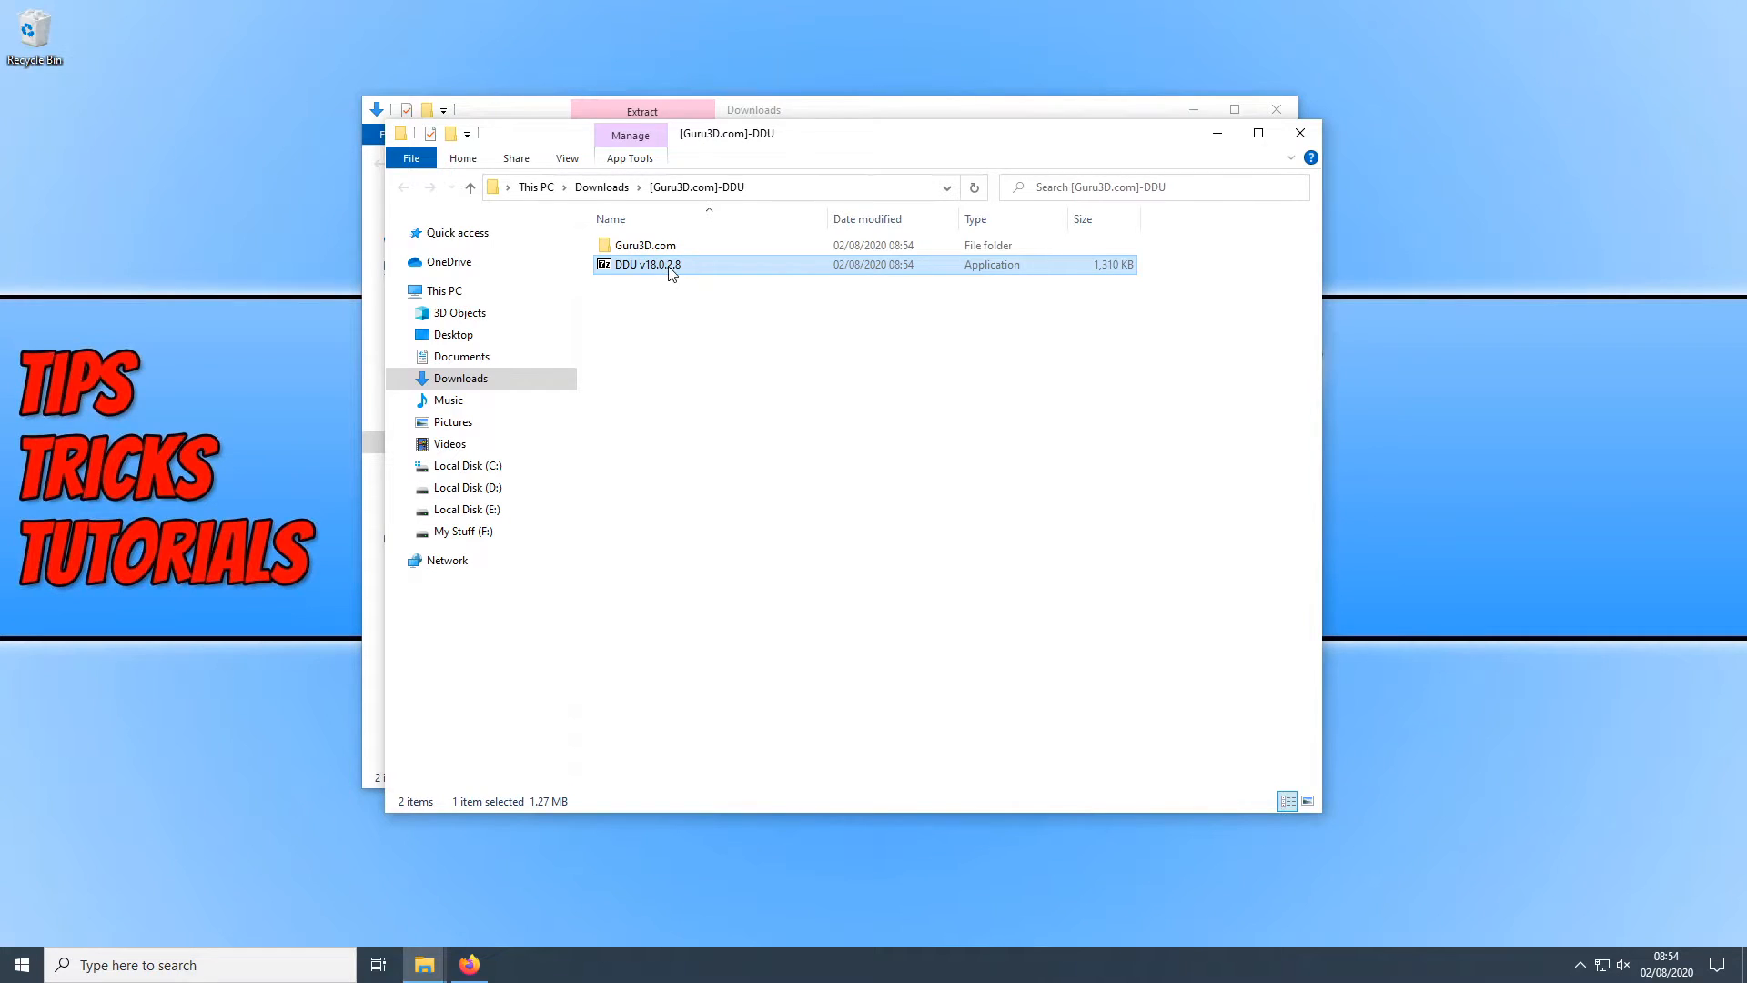
- Unpack the DDU v18.0.2.8 self-extractor and launch Display Driver Uninstaller.exe
{"action": "double_click", "coordinate": [639, 264]}
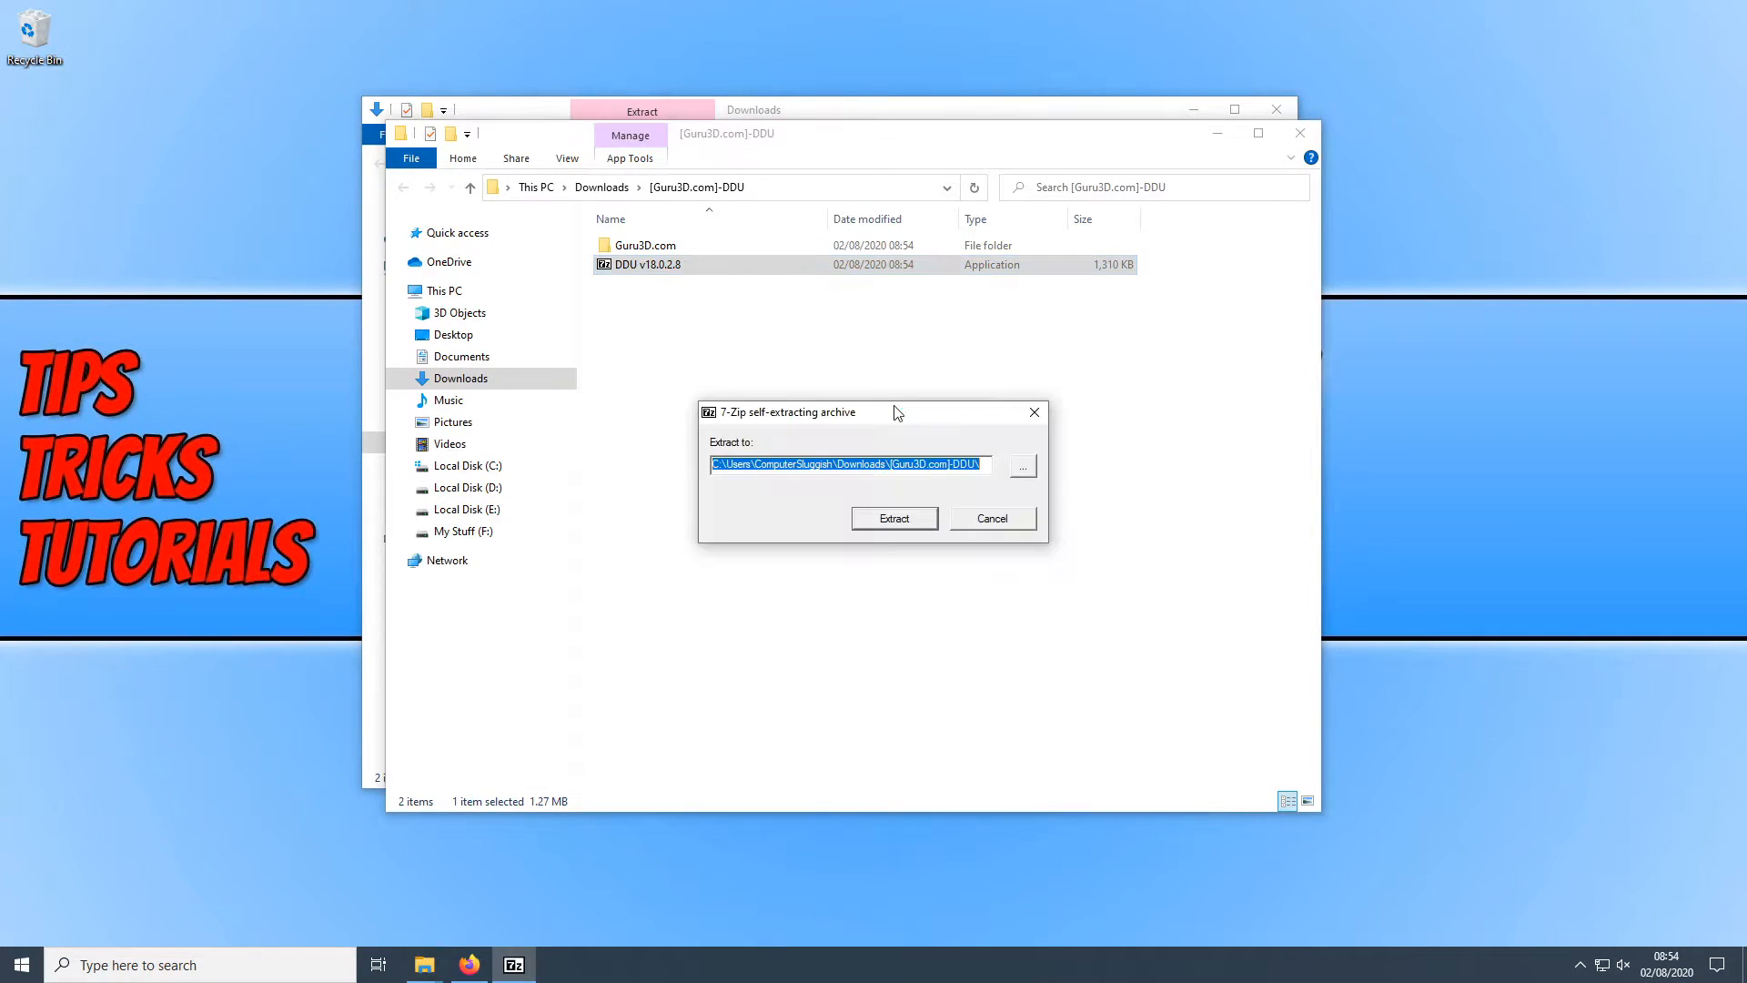
{"action": "left_click", "coordinate": [990, 518]}
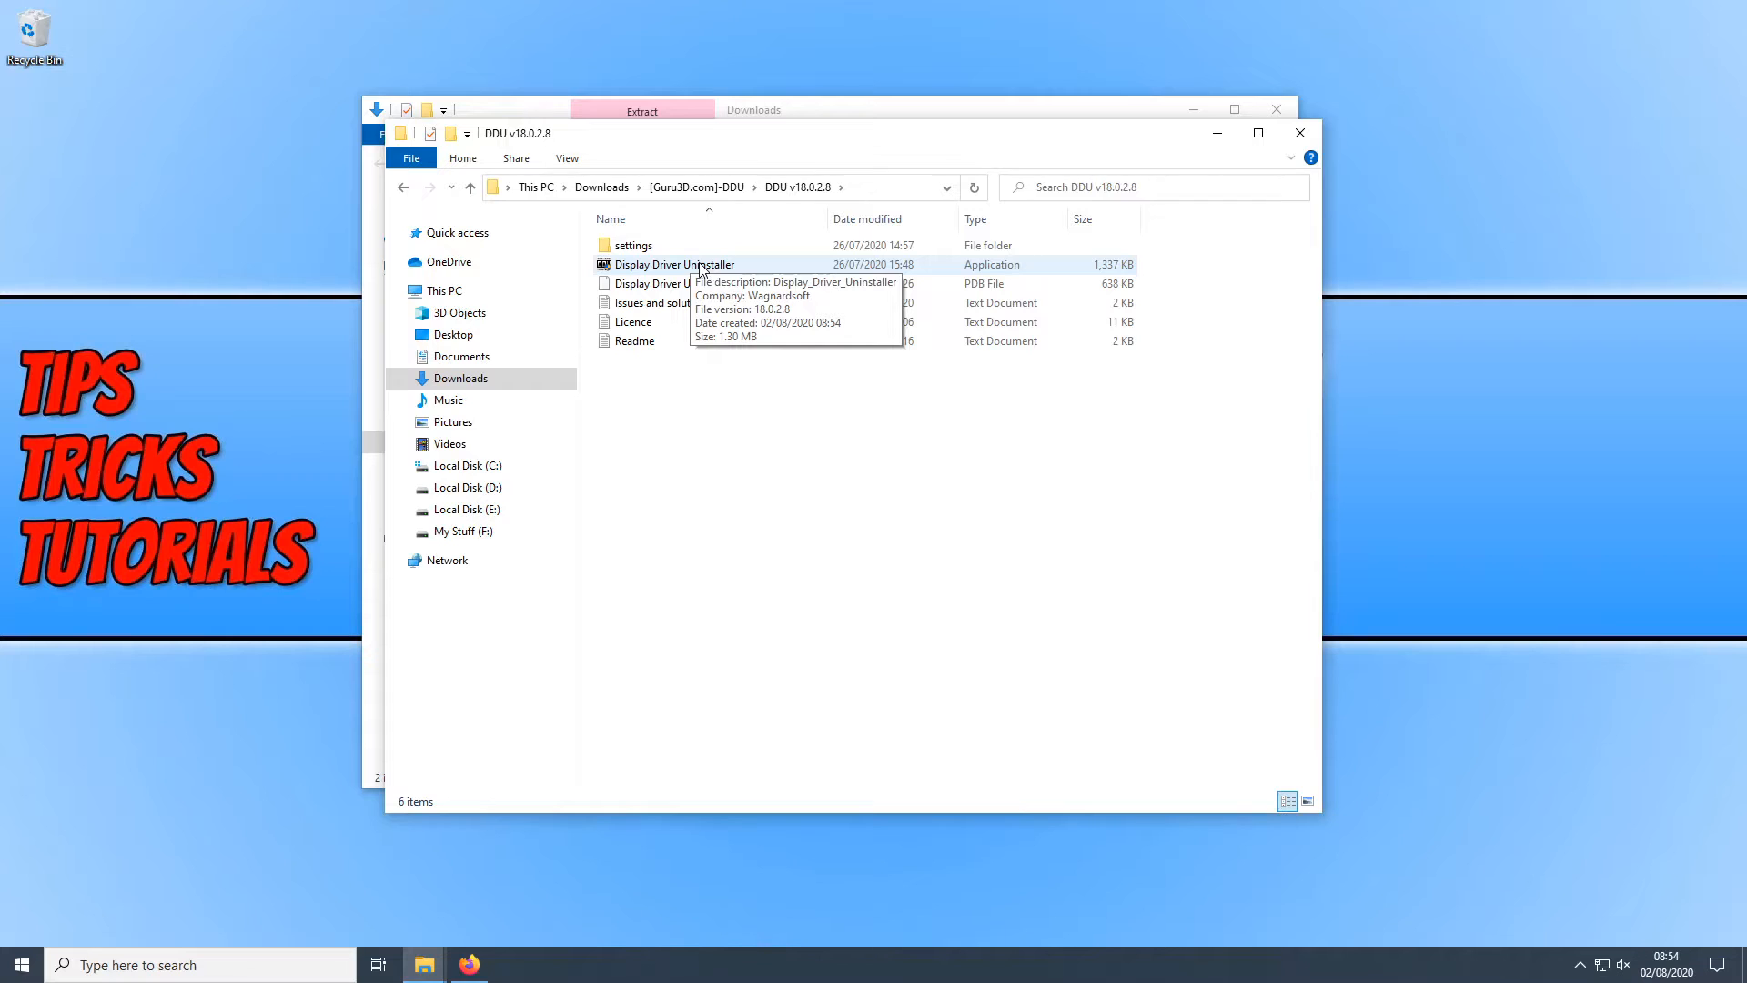
{"action": "double_click", "coordinate": [673, 264]}
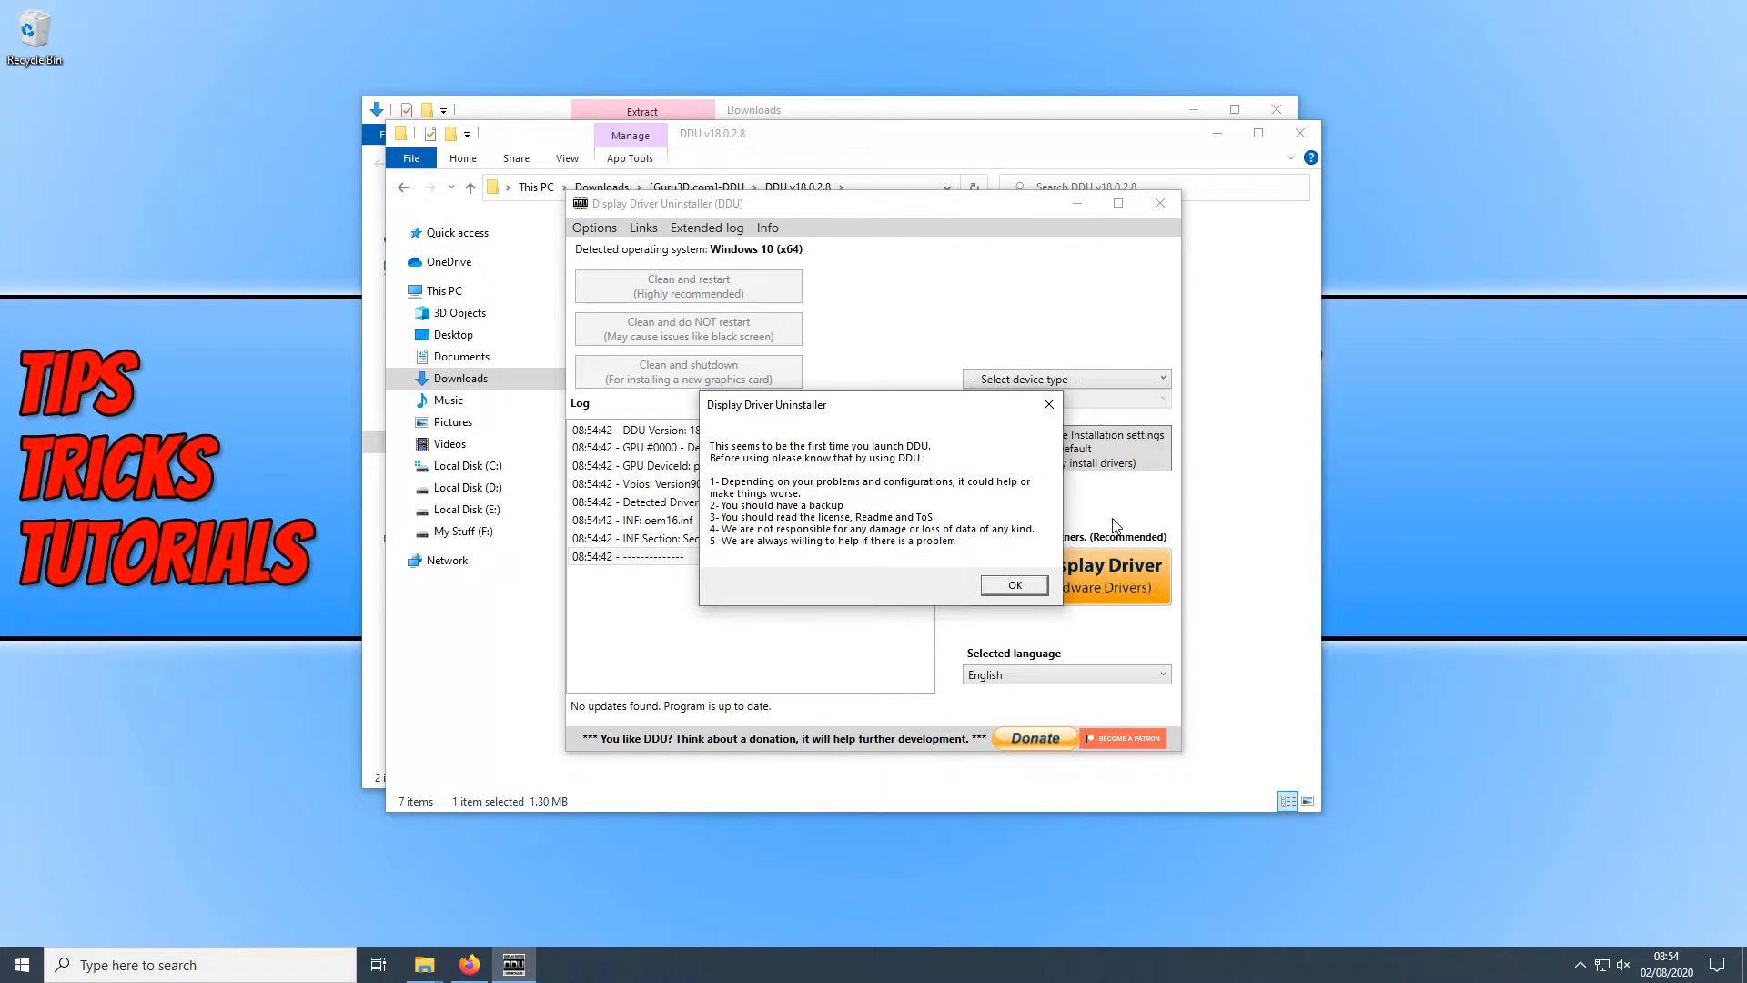
{"action": "mouse_move", "coordinate": [1003, 441]}
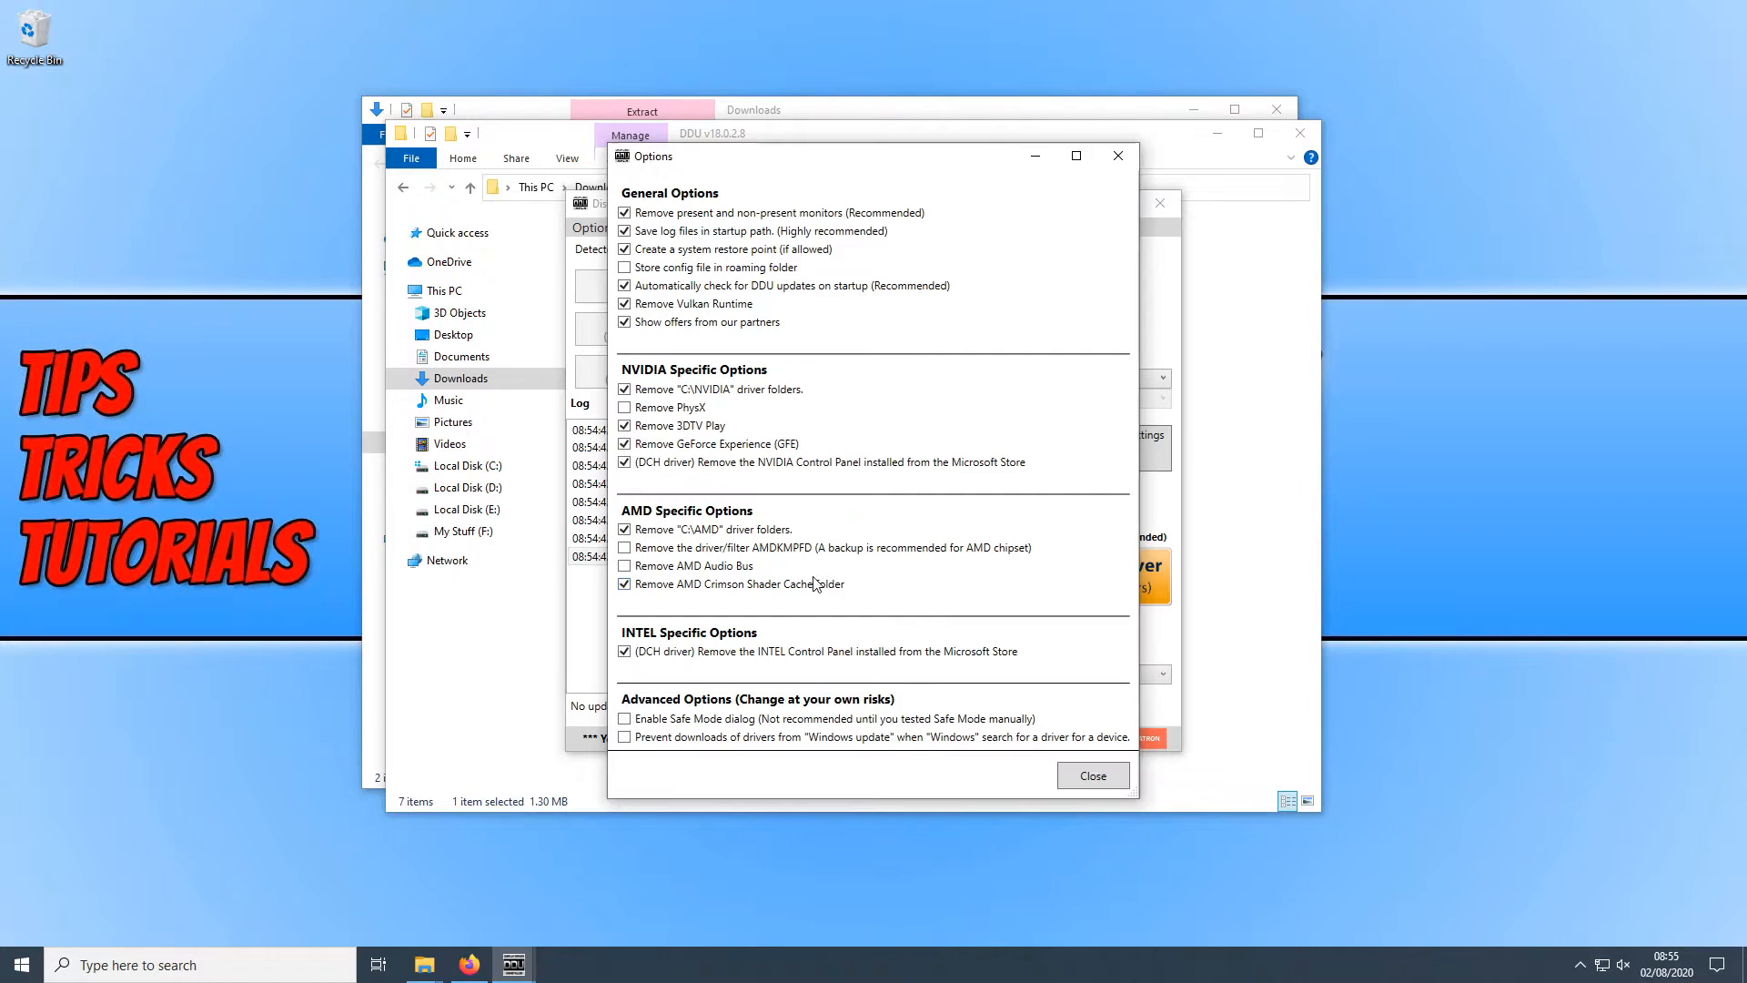
{"action": "mouse_move", "coordinate": [831, 525]}
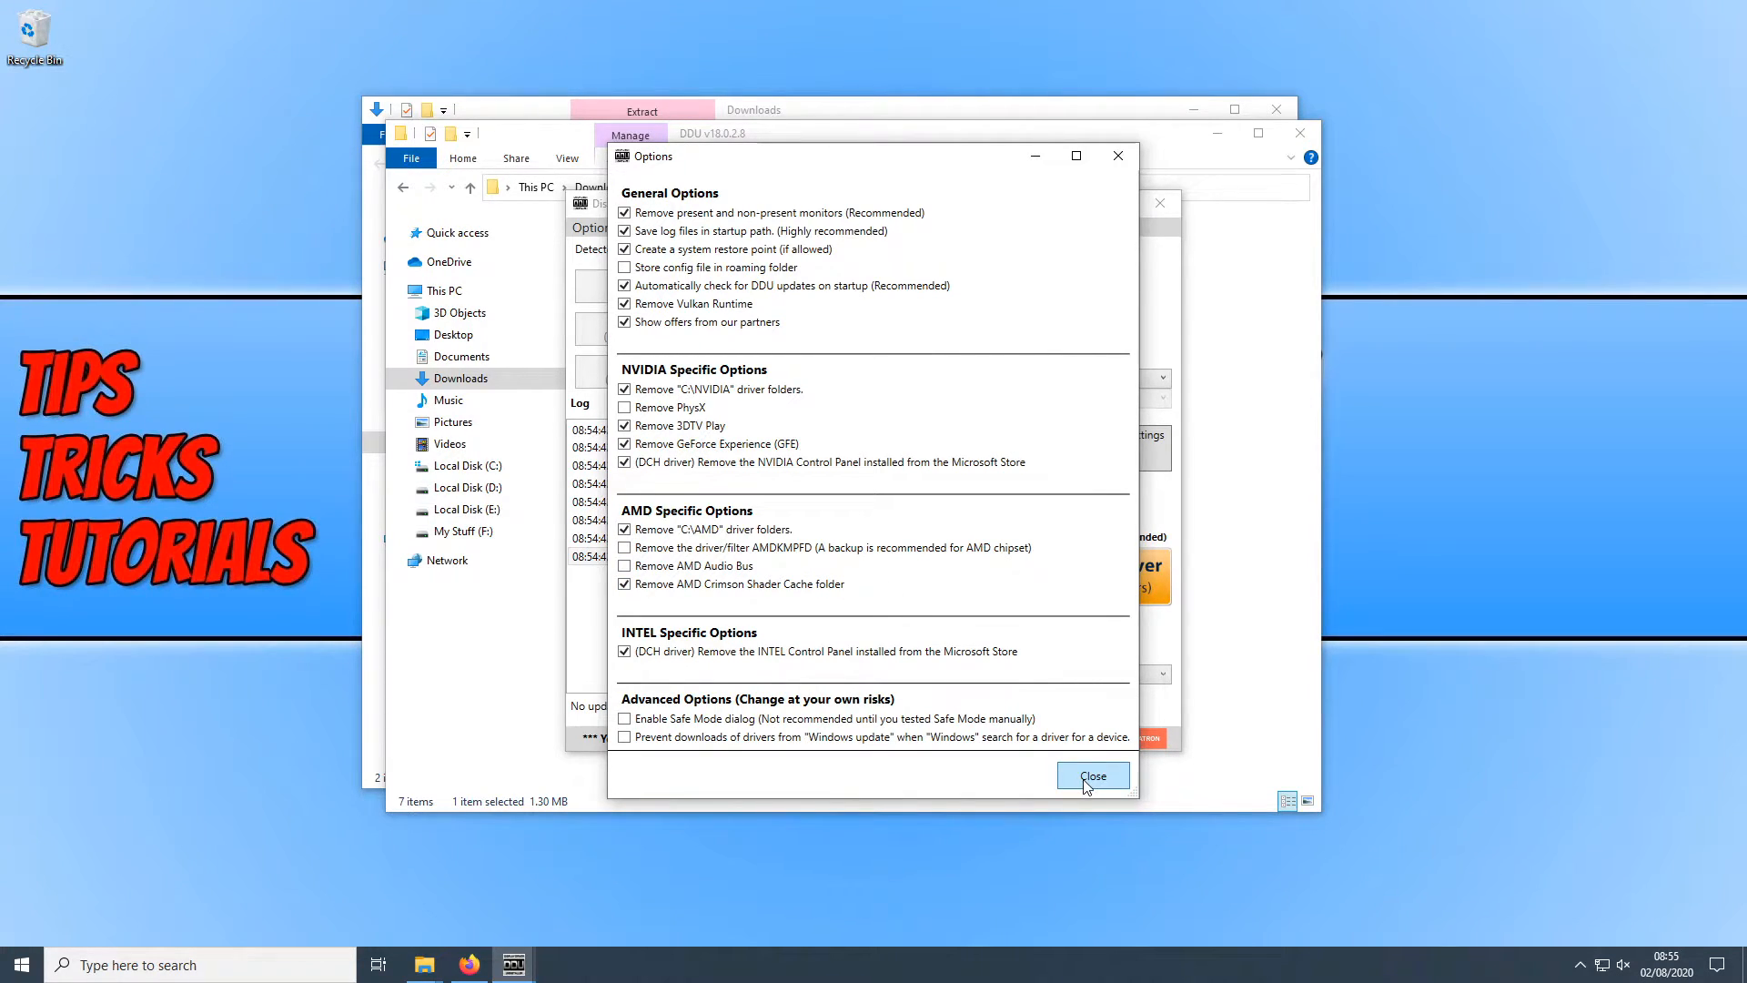
- Close the DDU Options window after reviewing its checkboxes
{"action": "left_click", "coordinate": [1090, 776]}
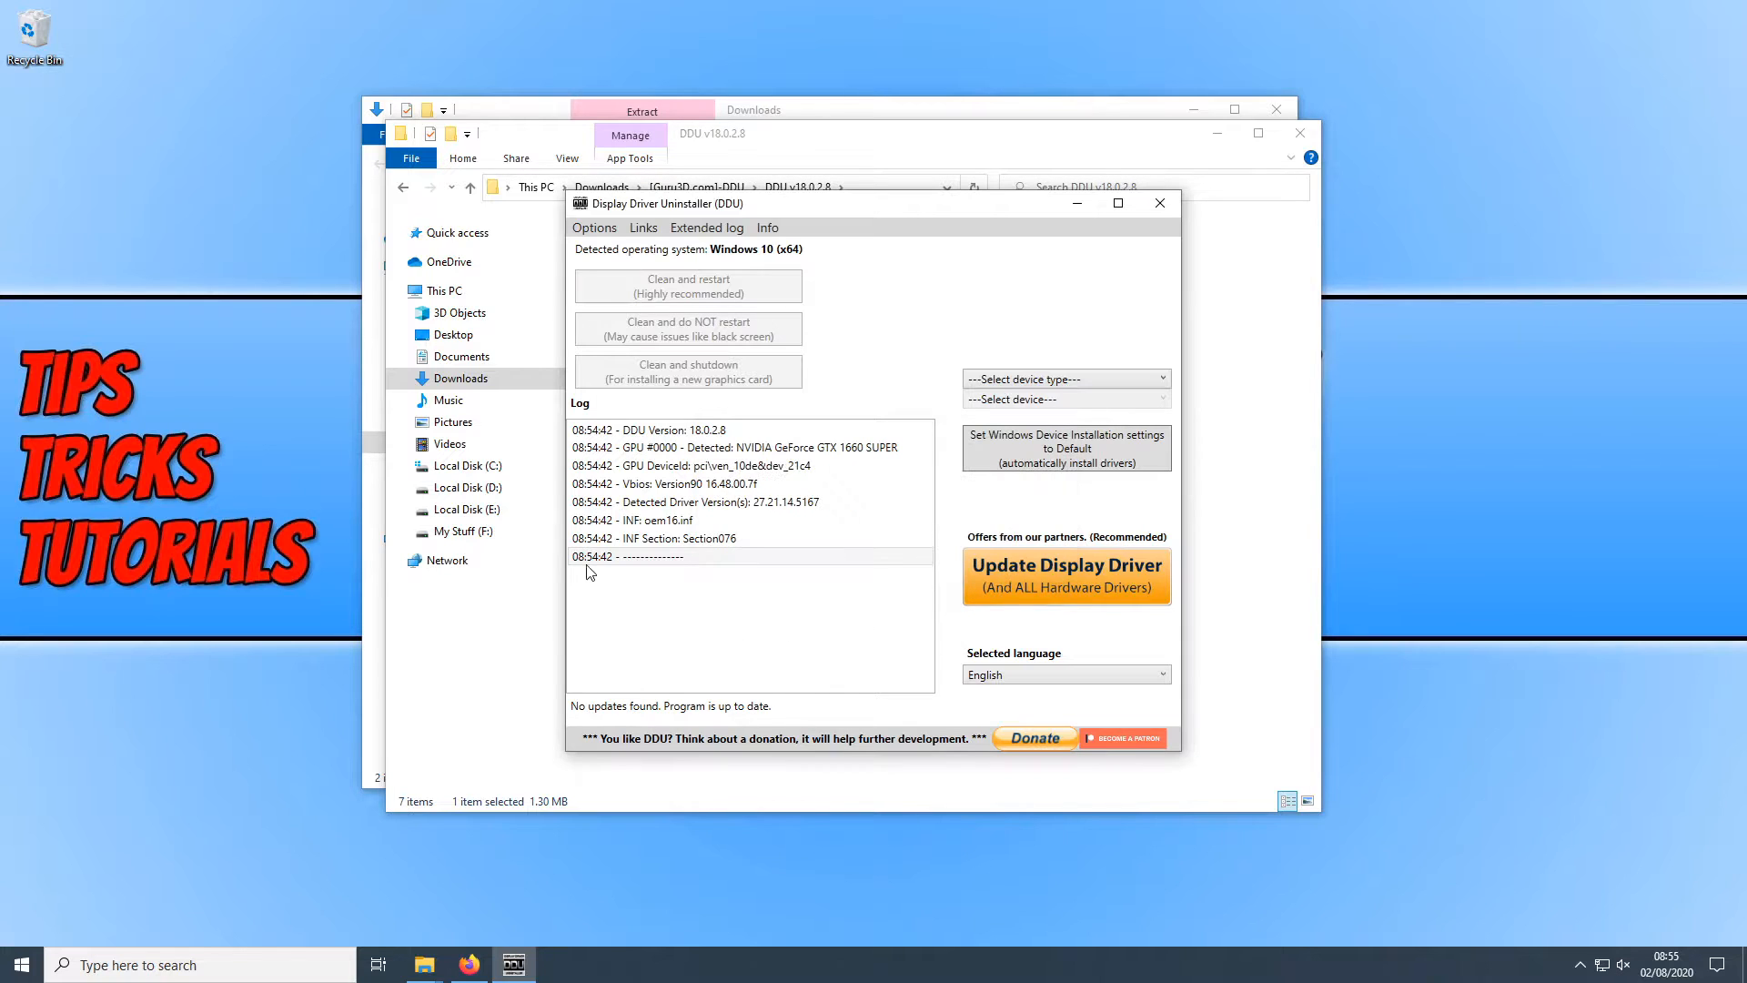
{"action": "mouse_move", "coordinate": [892, 295]}
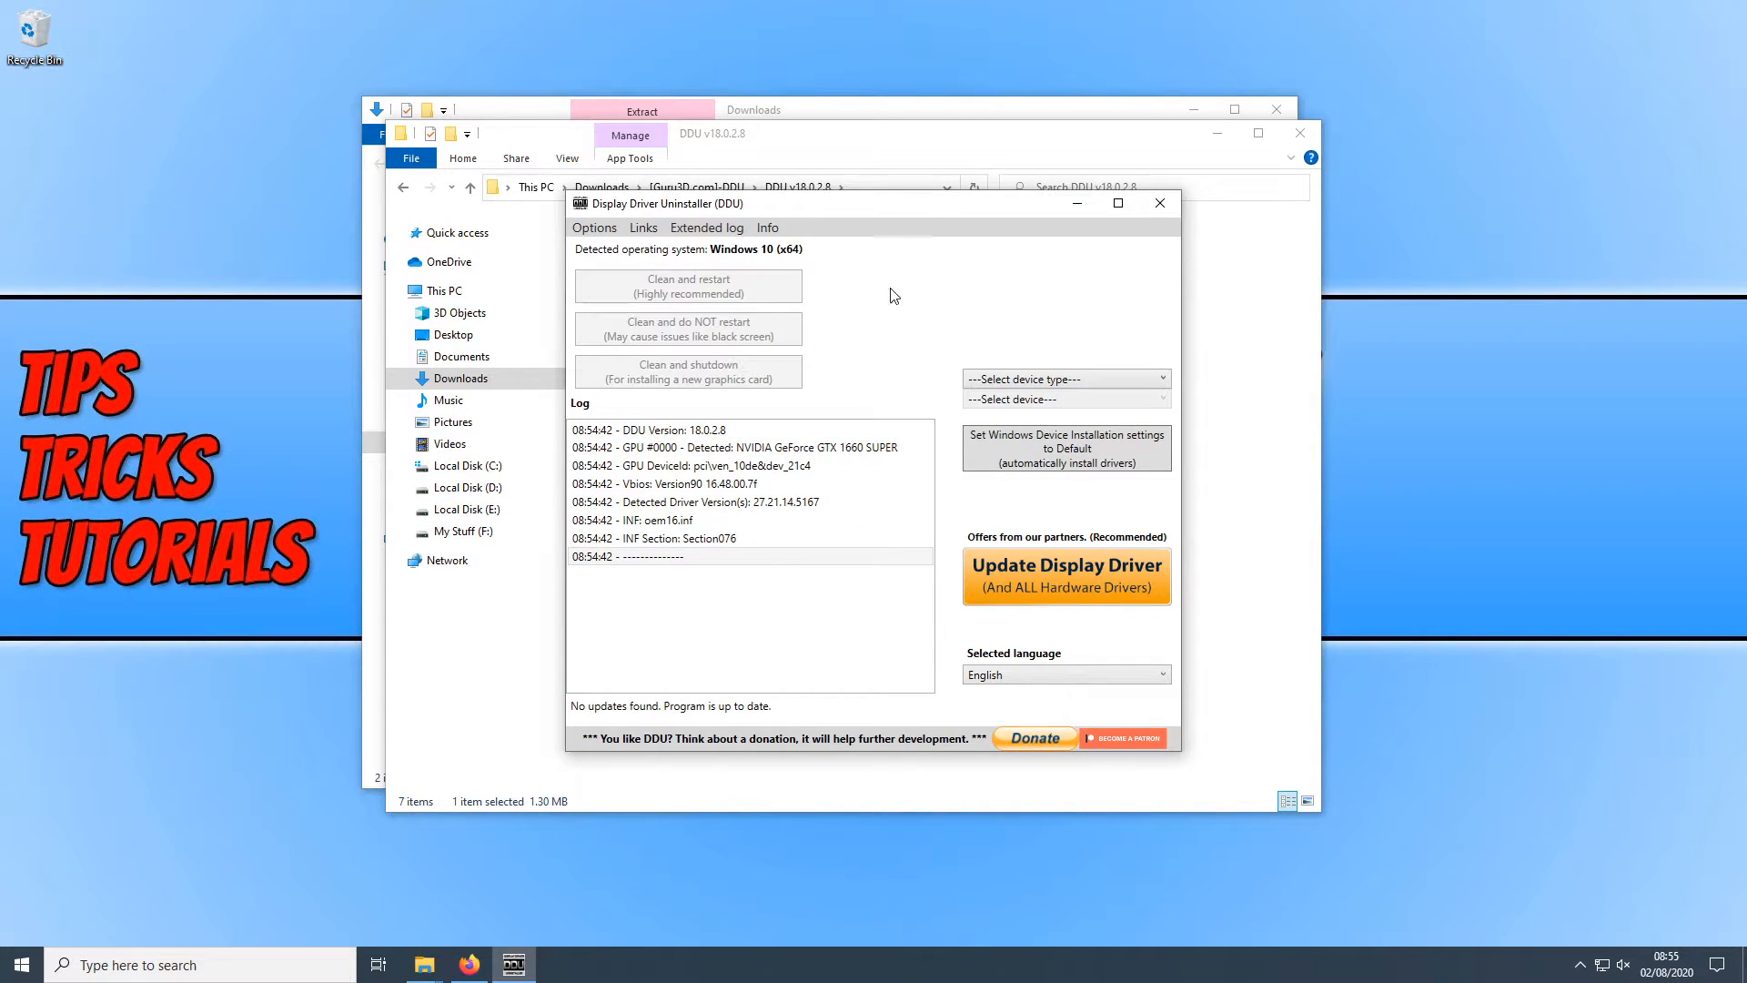
- Choose GPU as the device type so NVIDIA is the device to clean
{"action": "left_click", "coordinate": [1061, 378]}
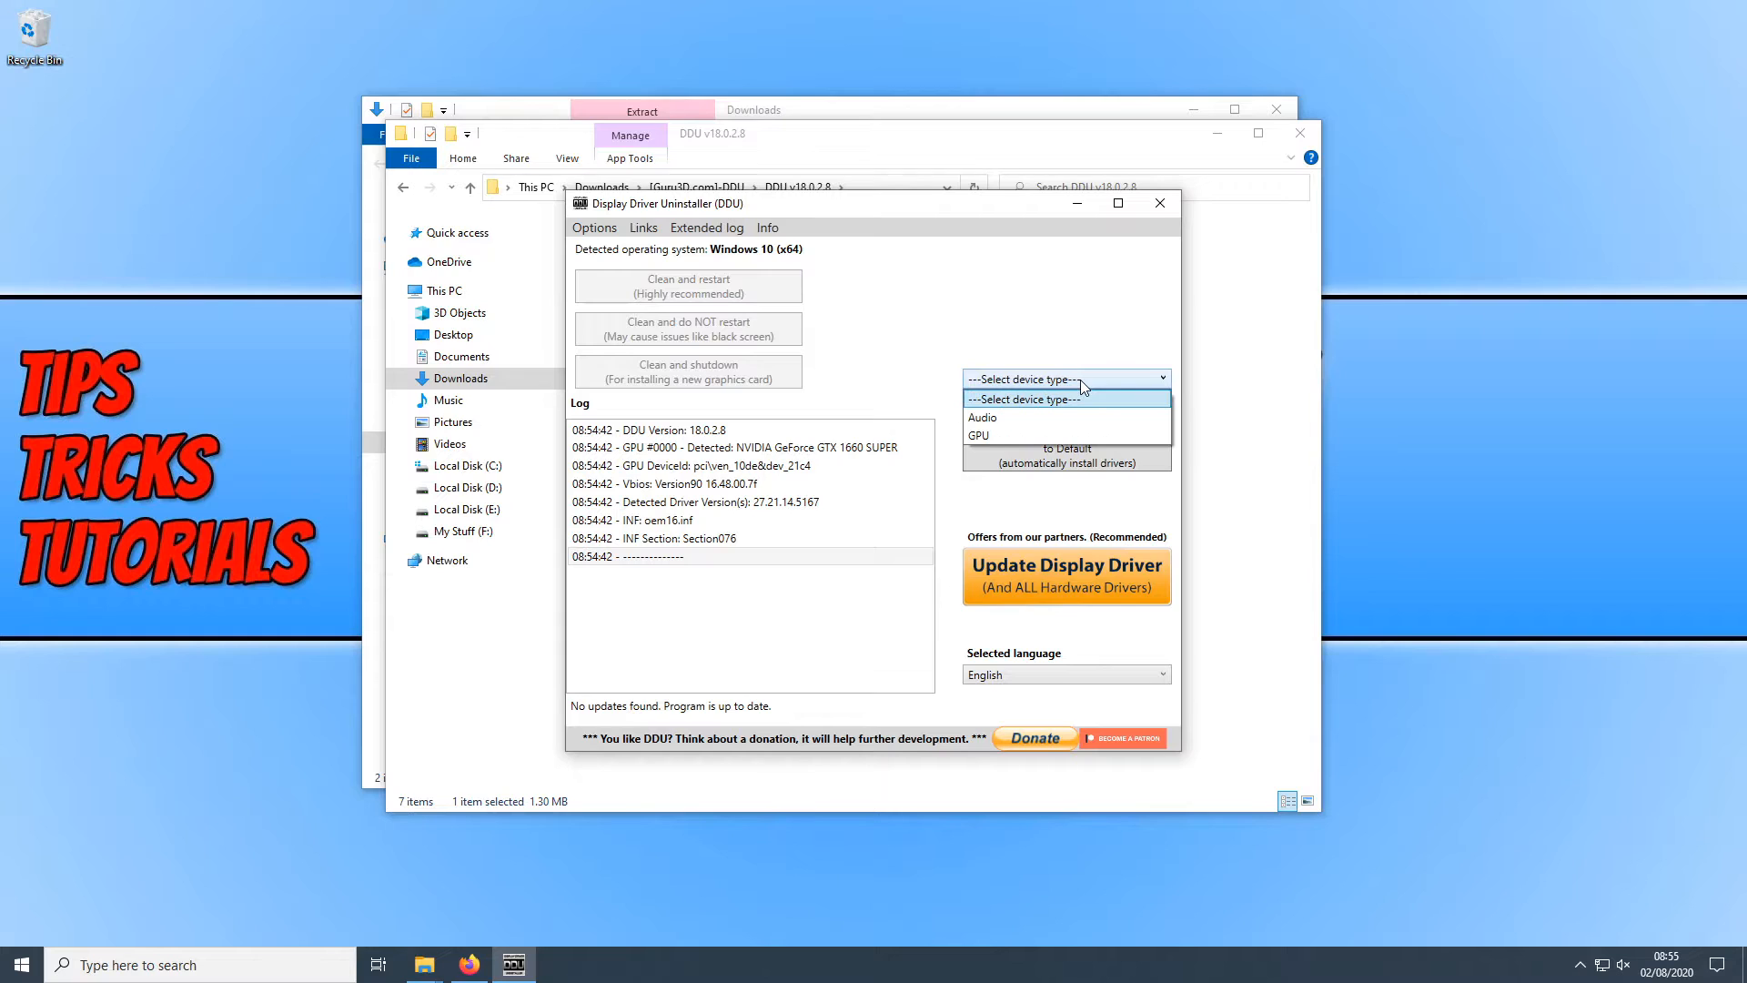
{"action": "mouse_move", "coordinate": [1005, 435]}
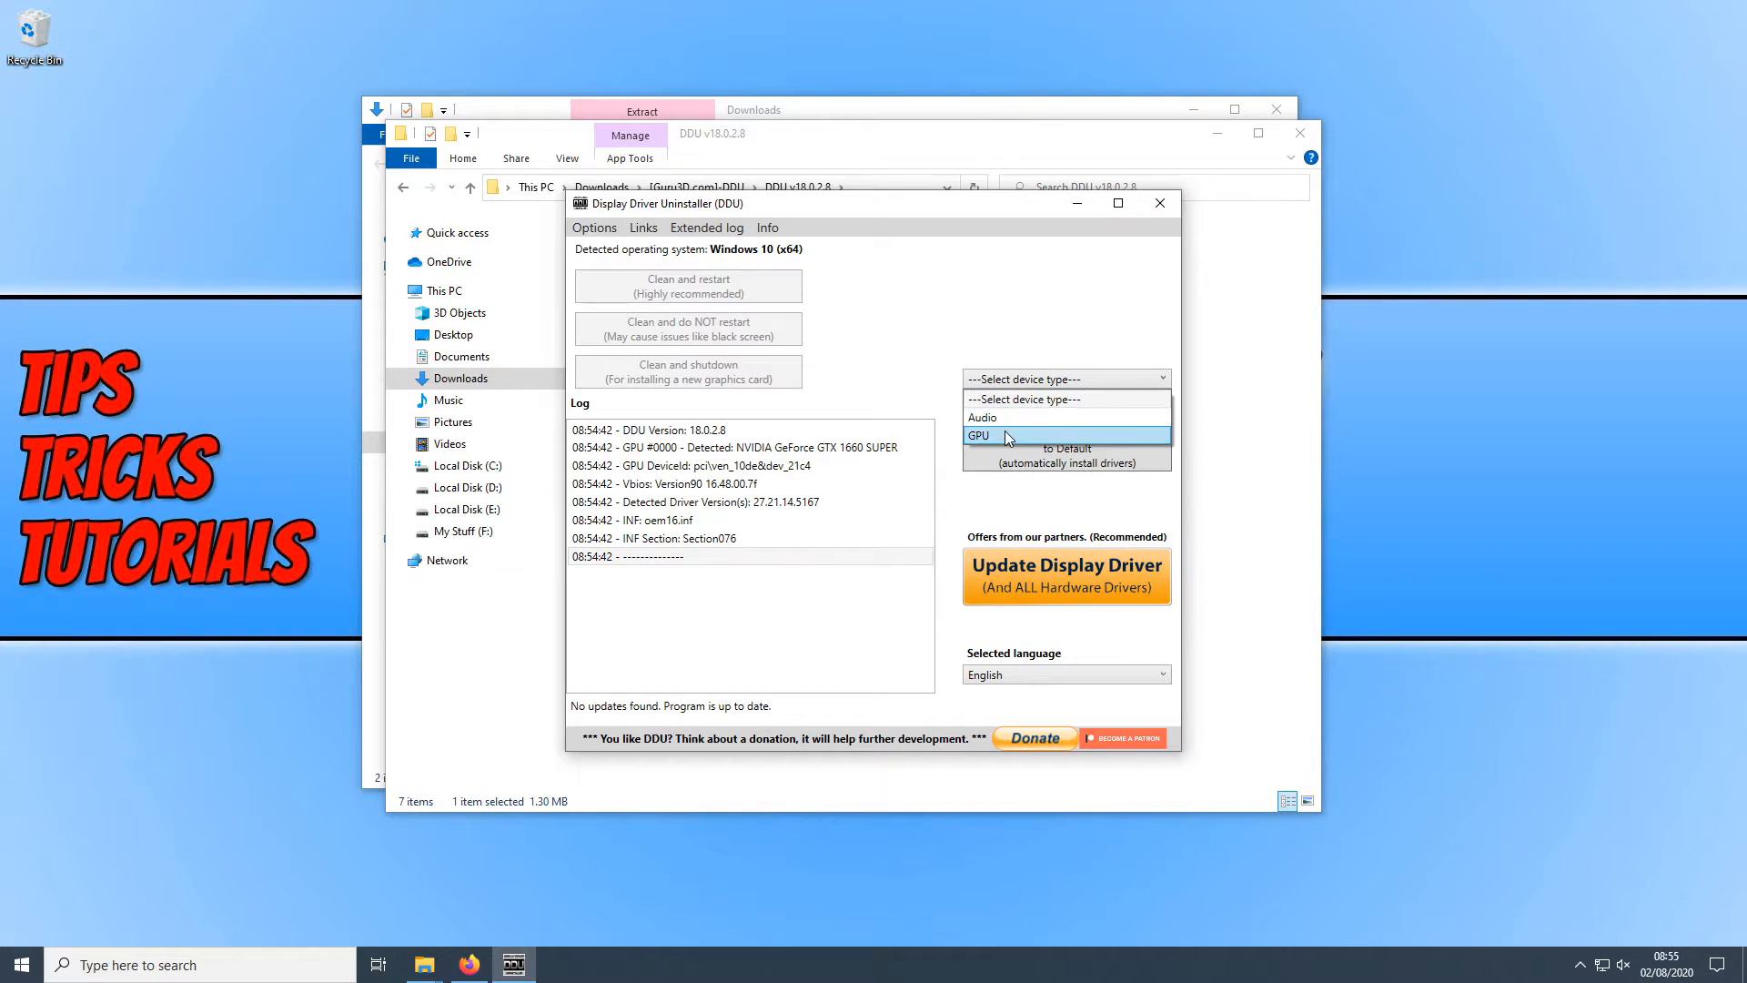
{"action": "left_click", "coordinate": [979, 435]}
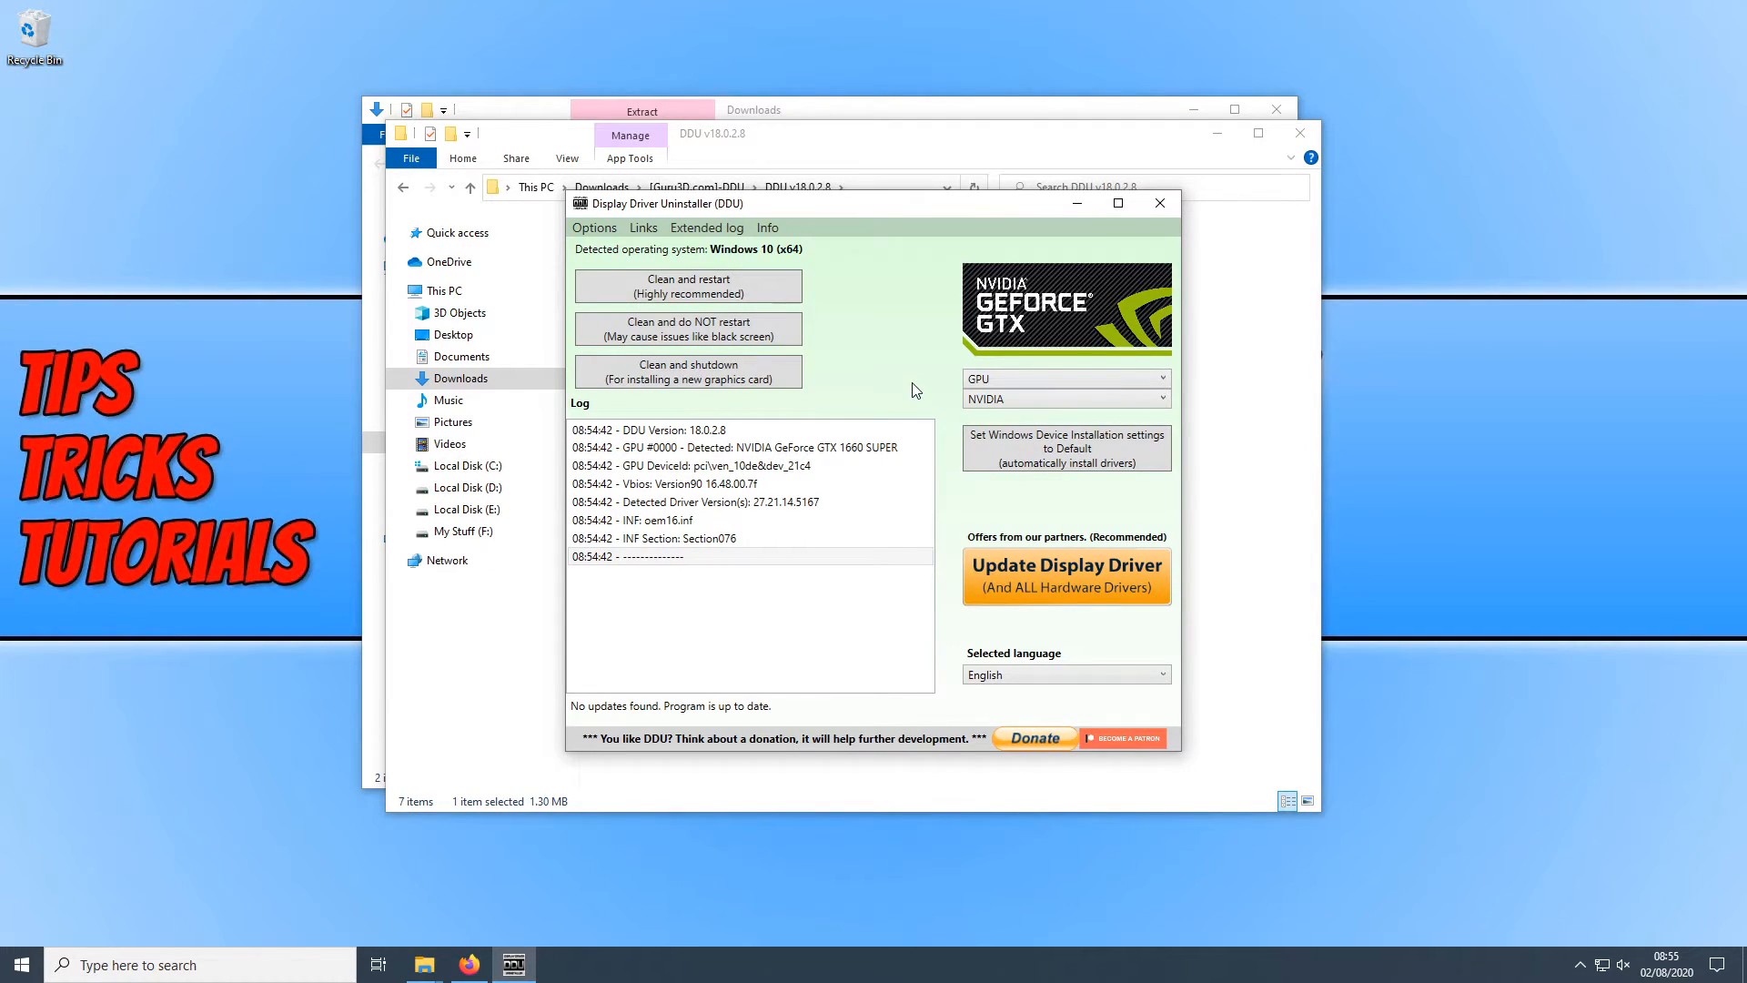
{"action": "mouse_move", "coordinate": [812, 271]}
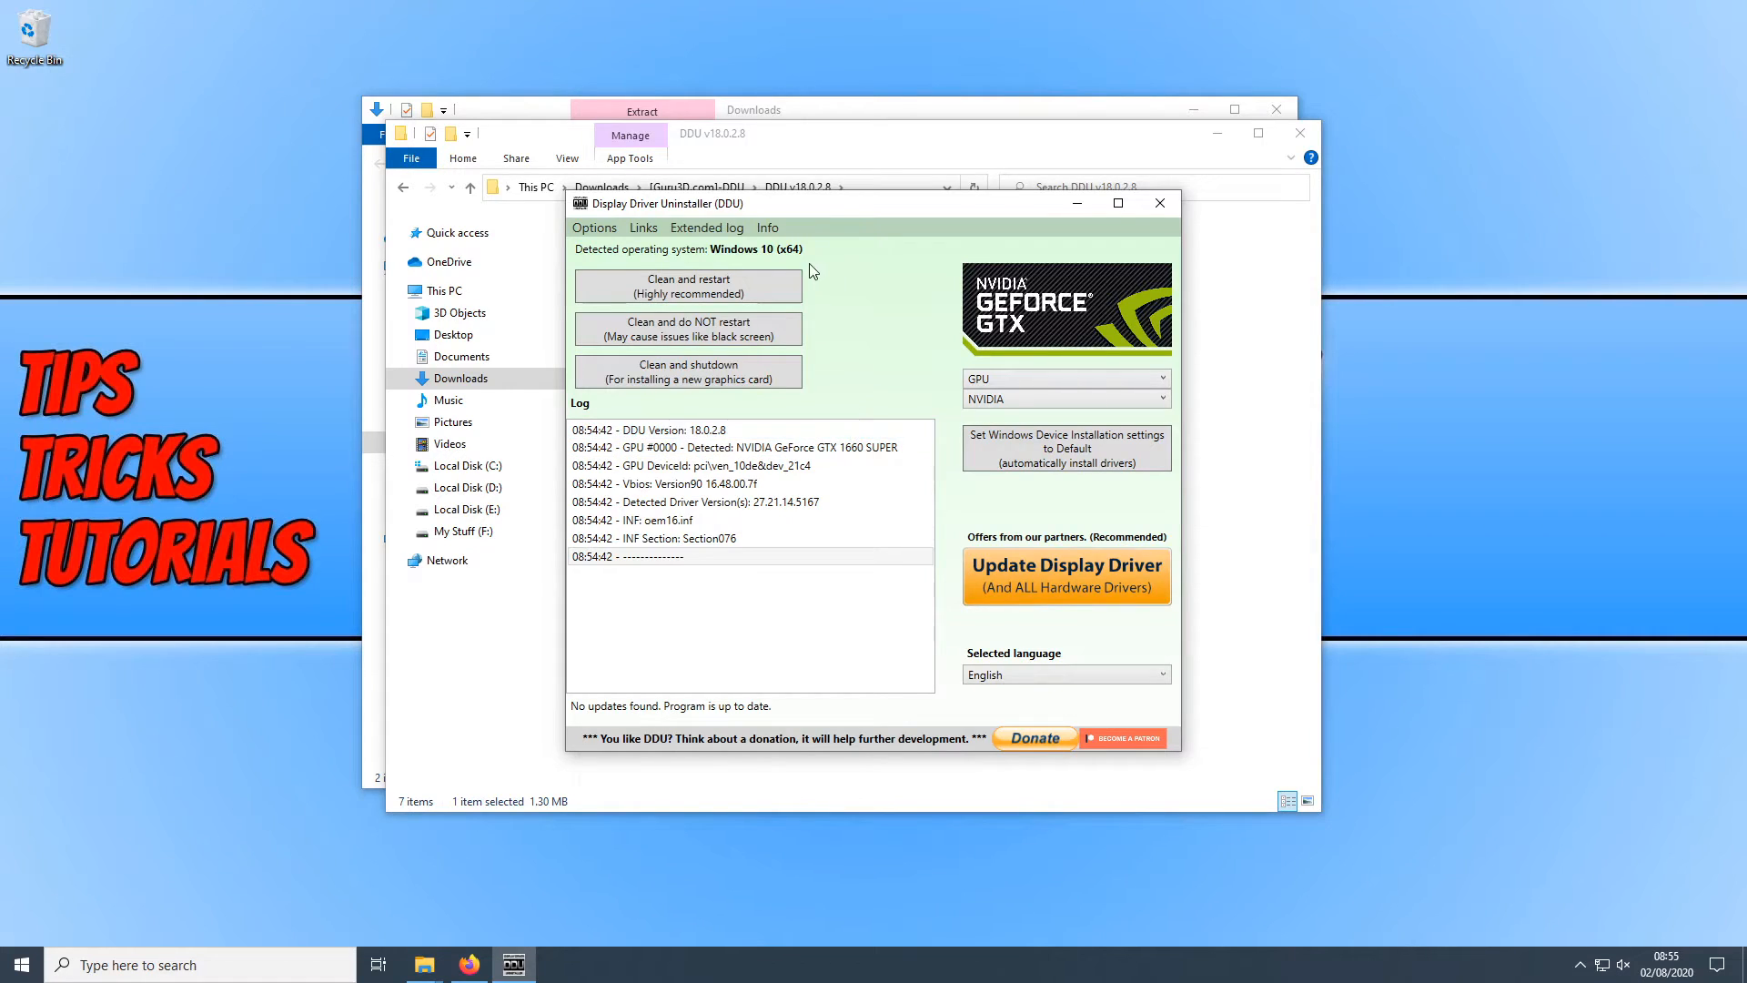
{"action": "mouse_move", "coordinate": [688, 285]}
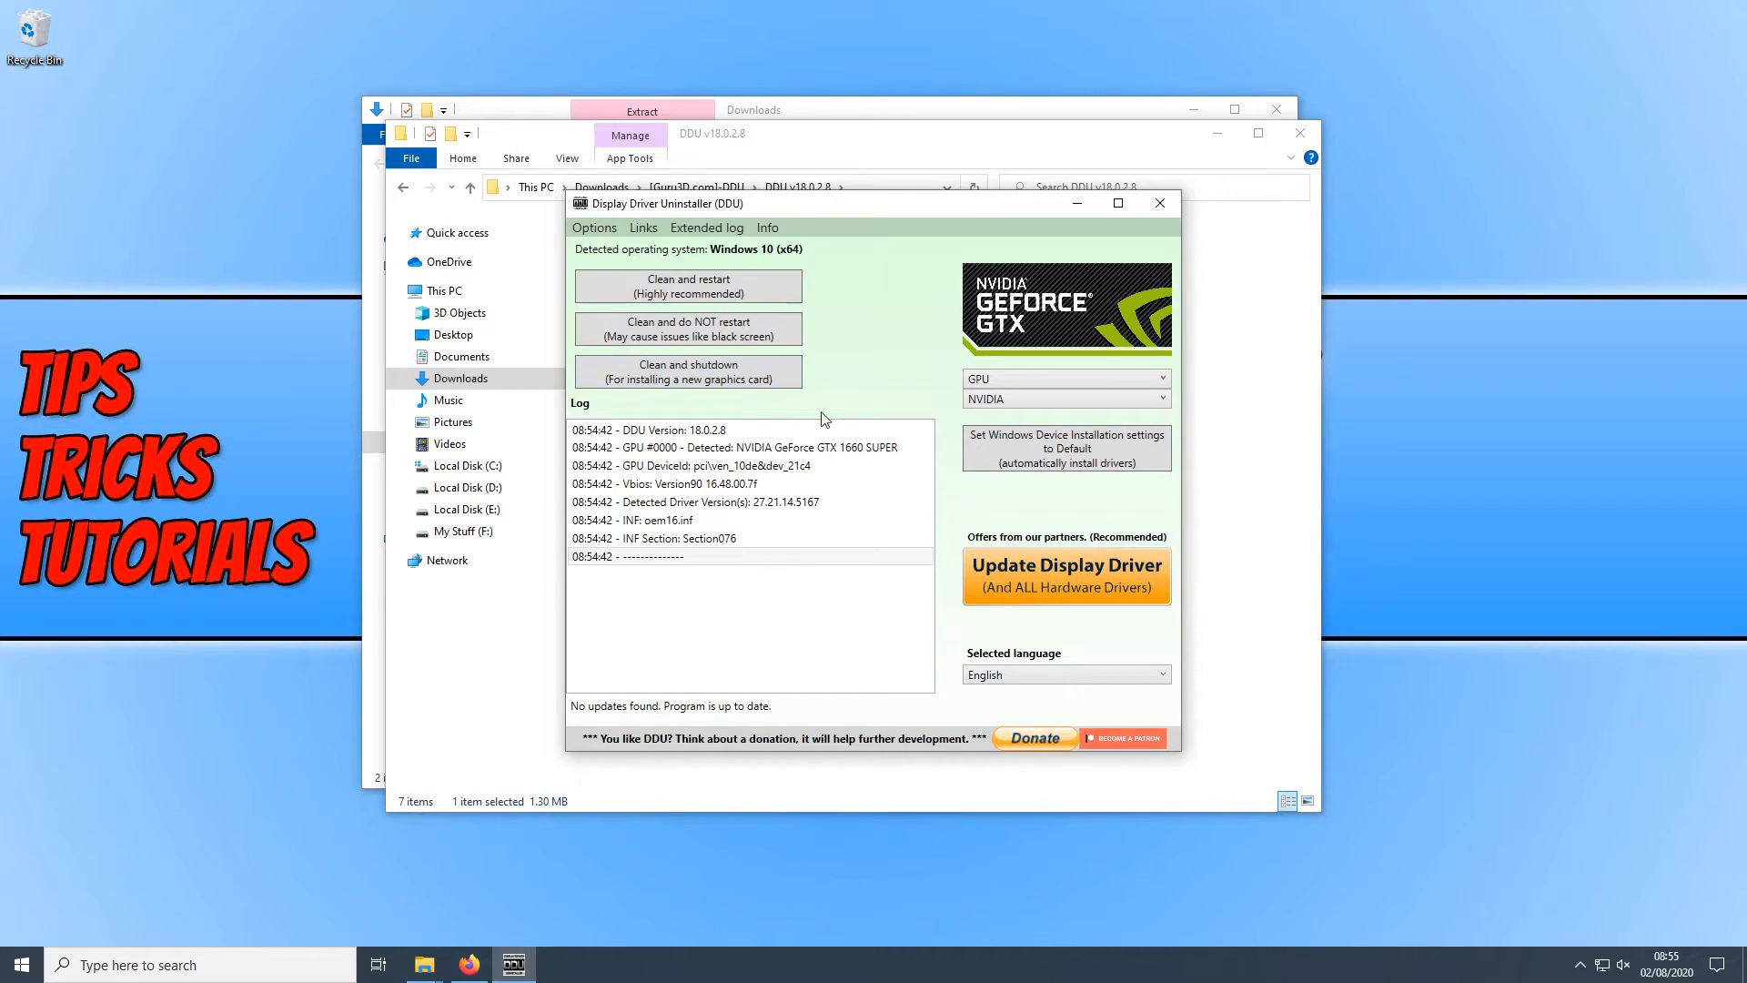
{"action": "mouse_move", "coordinate": [688, 371]}
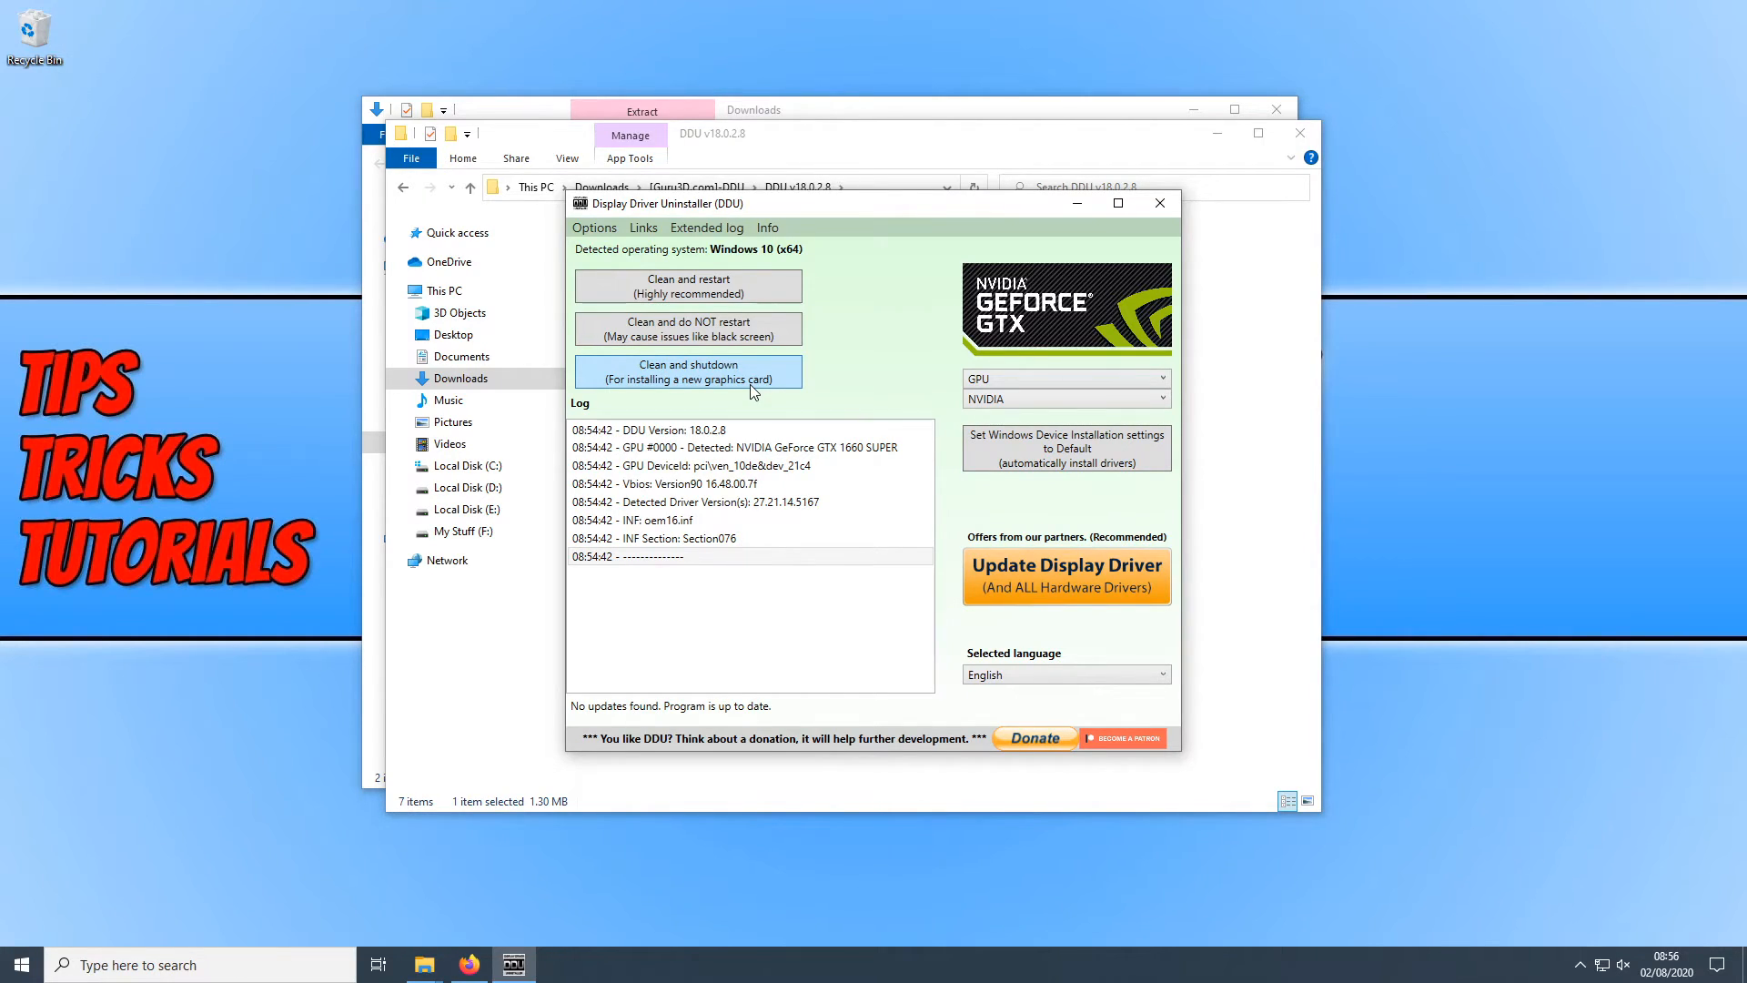
- Run Clean and shutdown to remove the NVIDIA driver and power off afterwards
{"action": "left_click", "coordinate": [688, 371]}
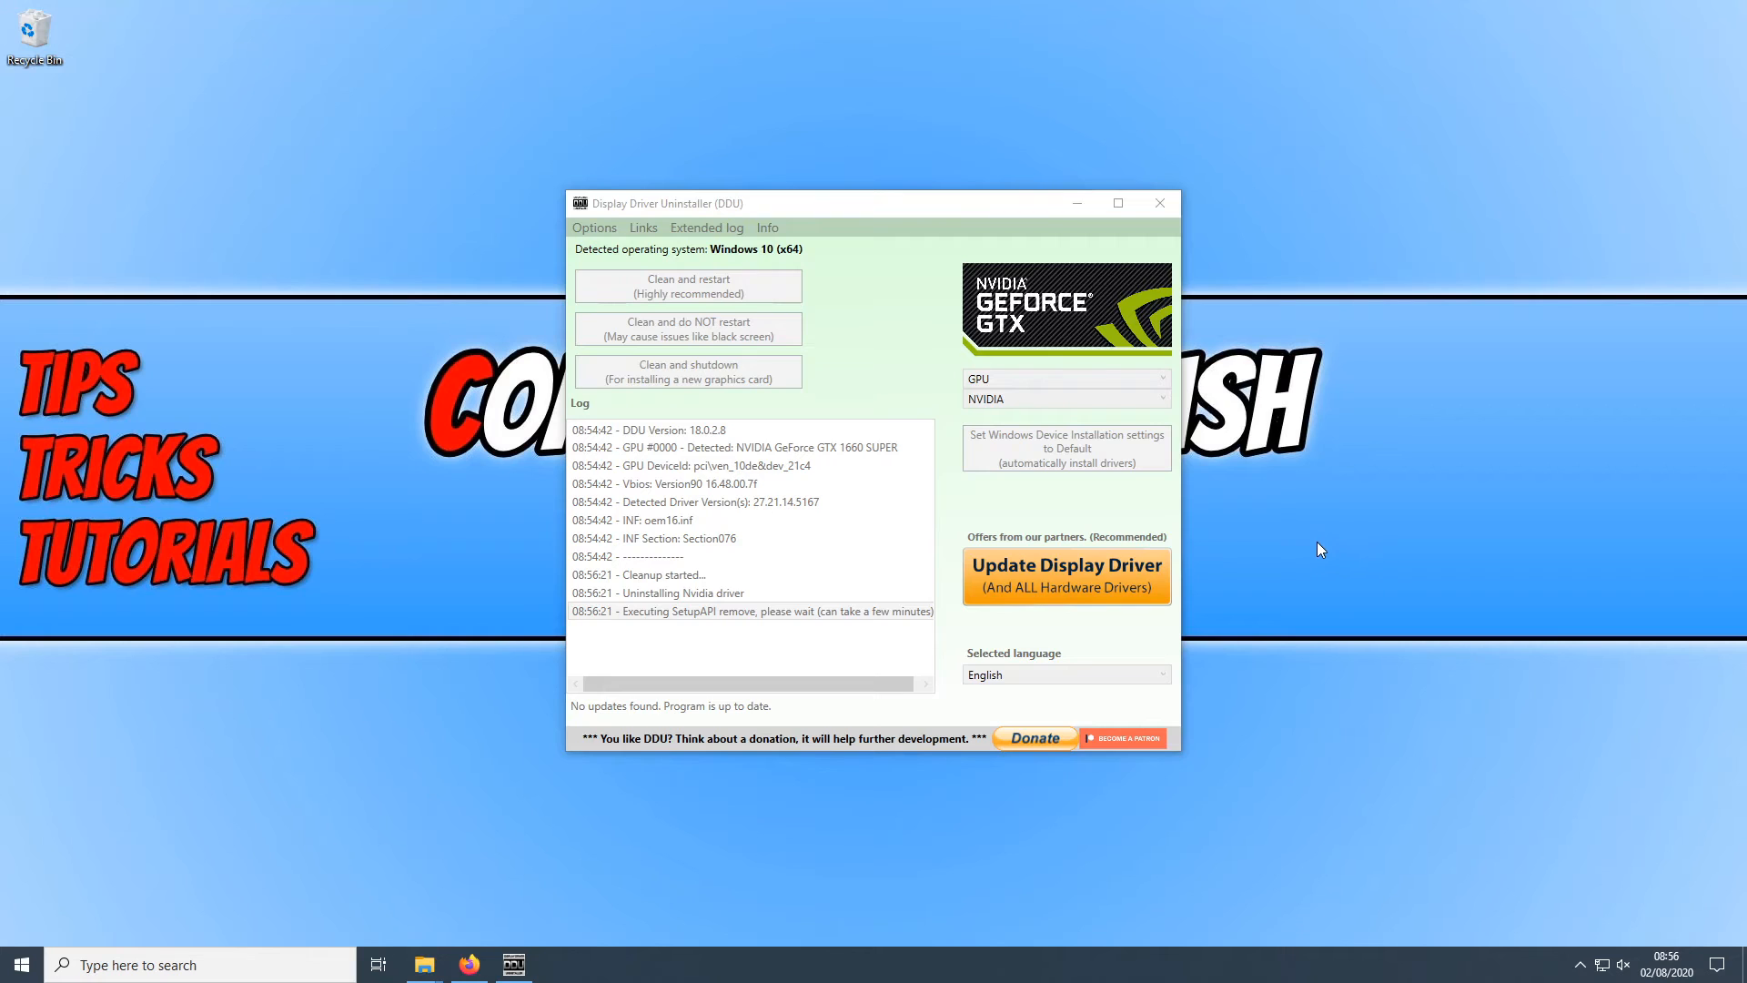
{"action": "mouse_move", "coordinate": [975, 206]}
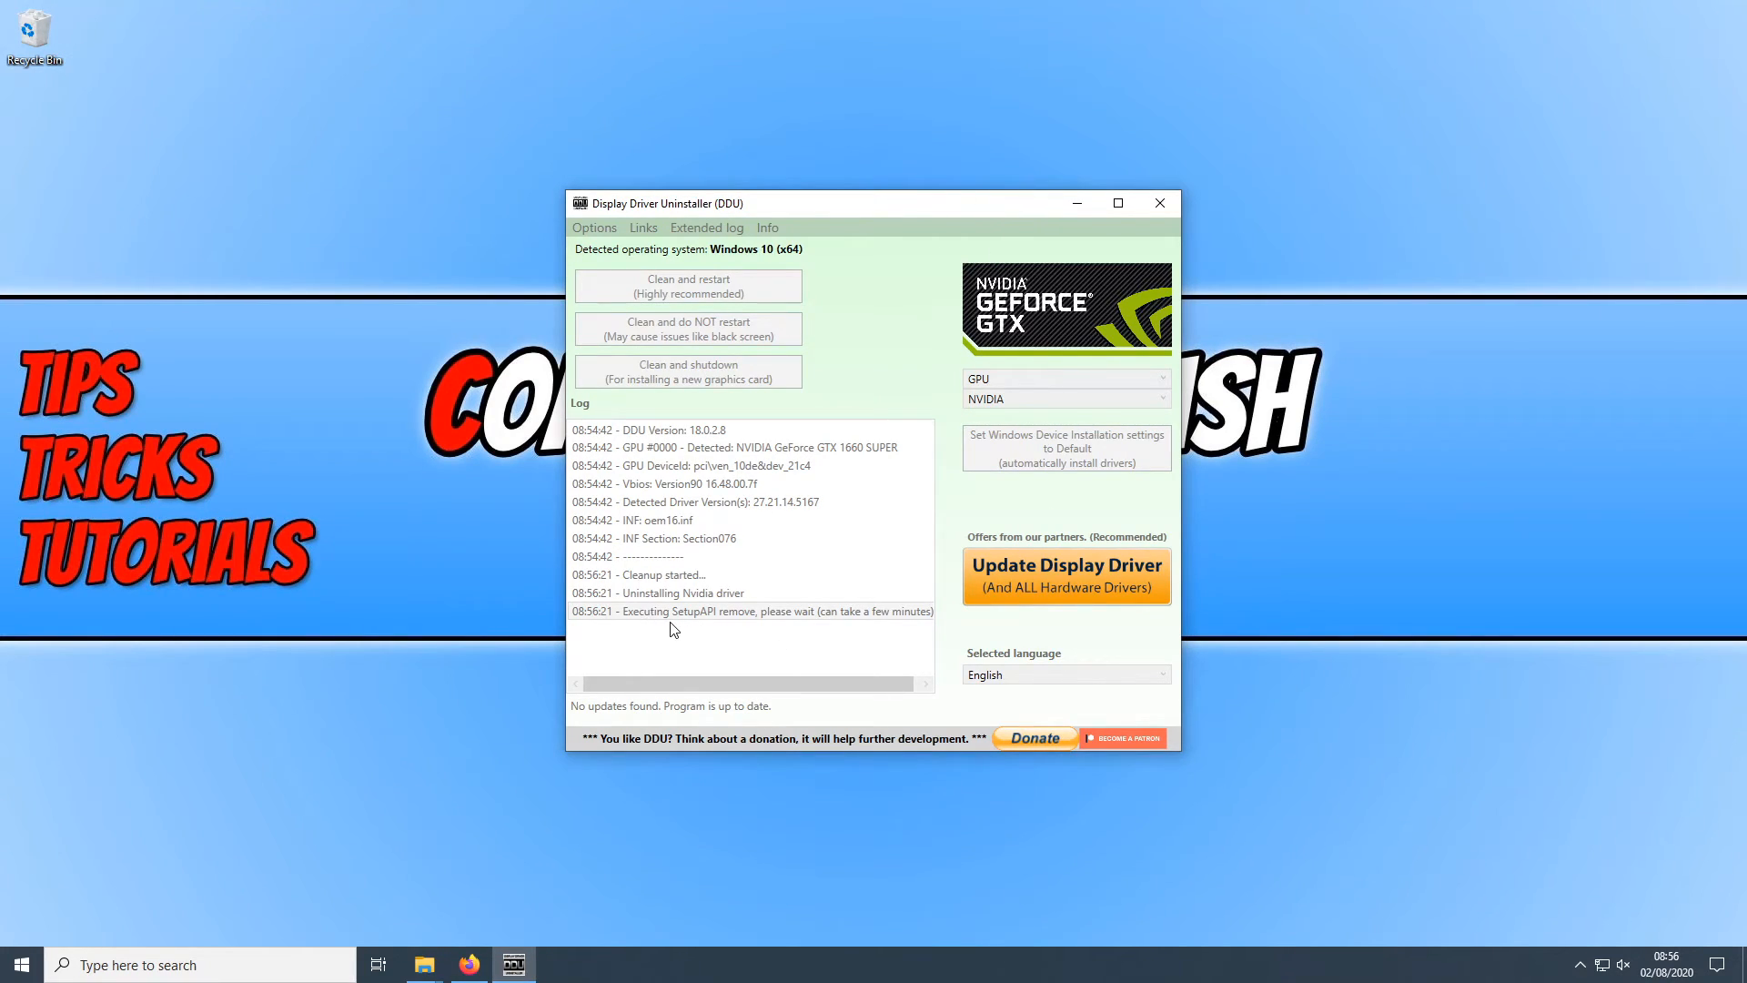
{"action": "mouse_move", "coordinate": [714, 628]}
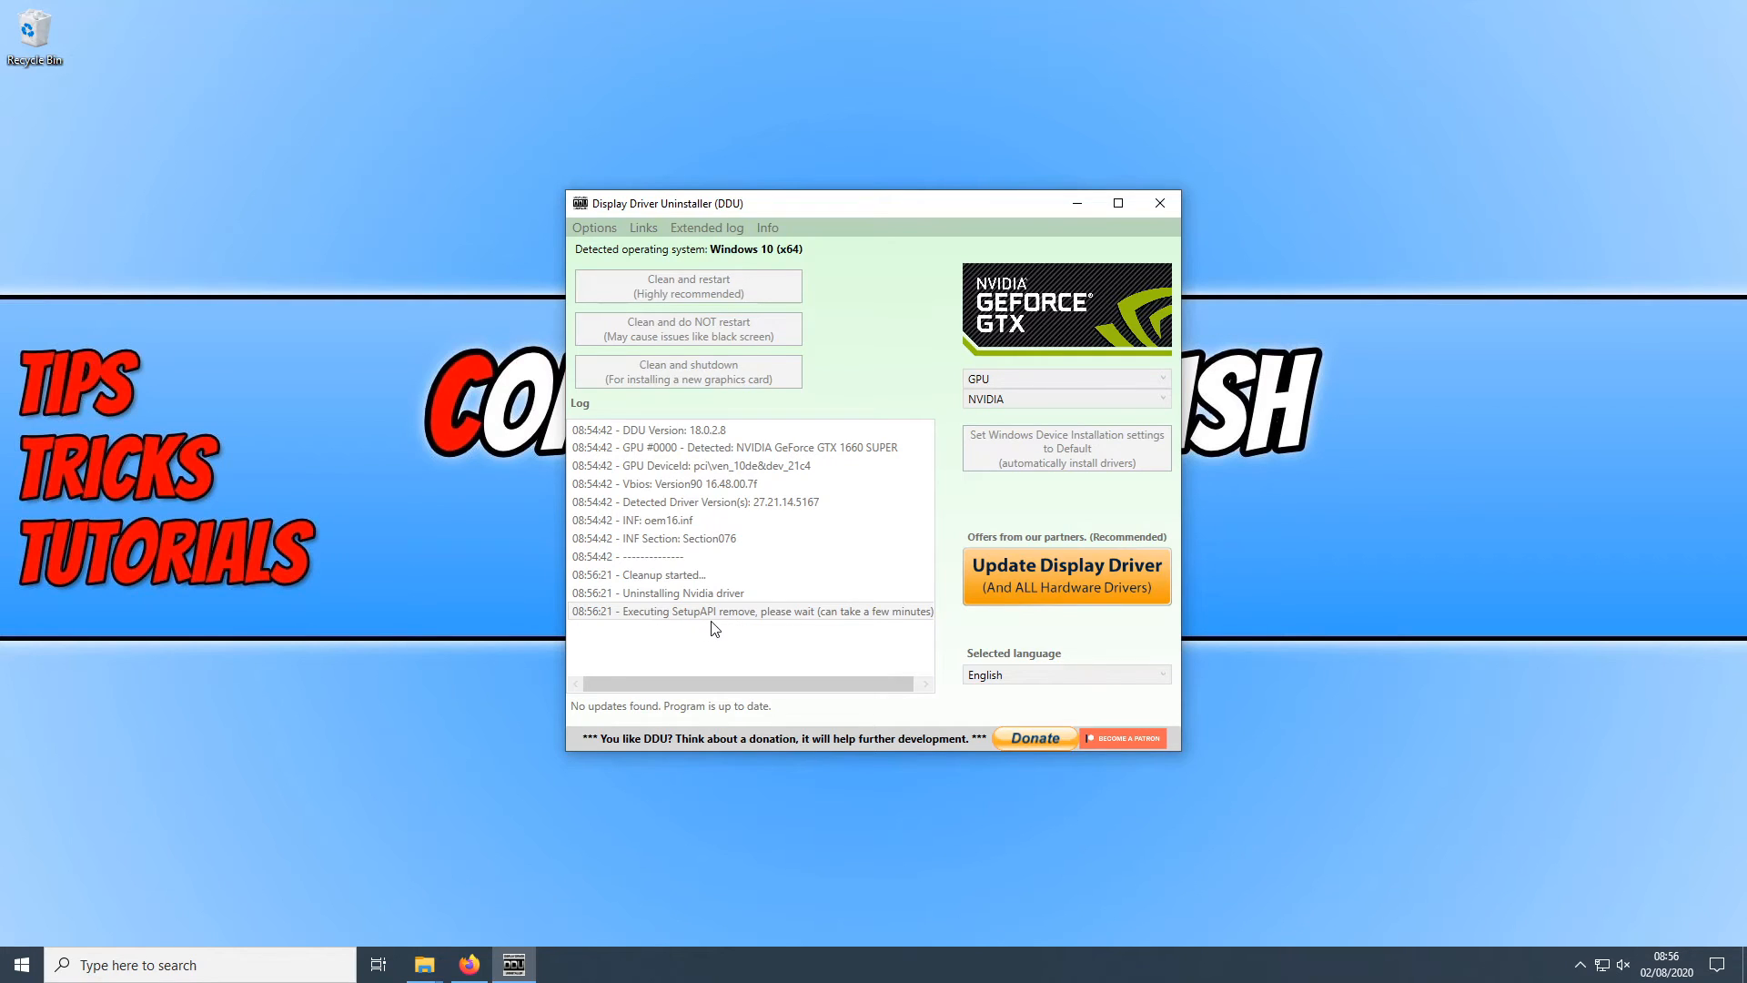